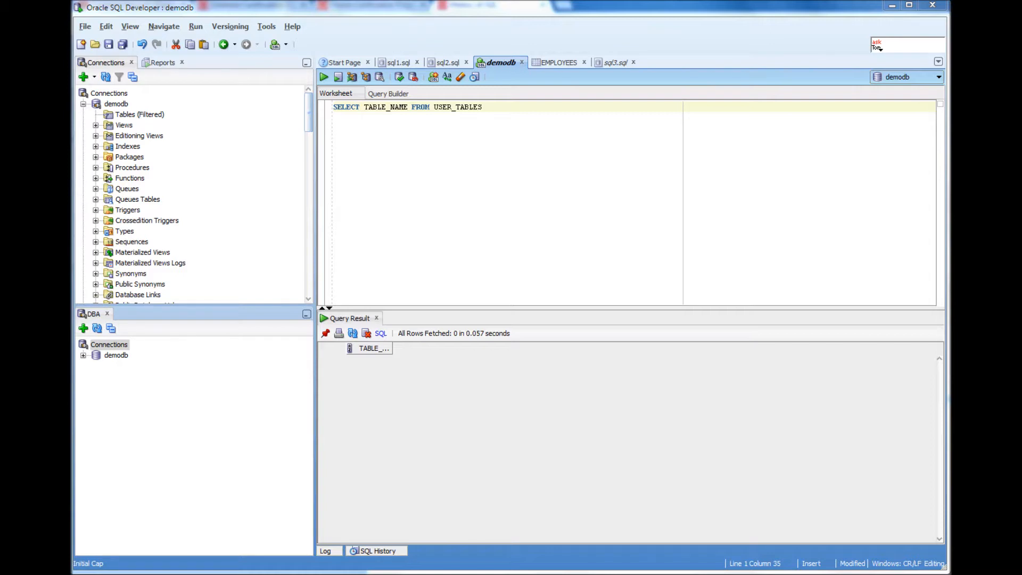
{"action": "mouse_move", "coordinate": [926, 358]}
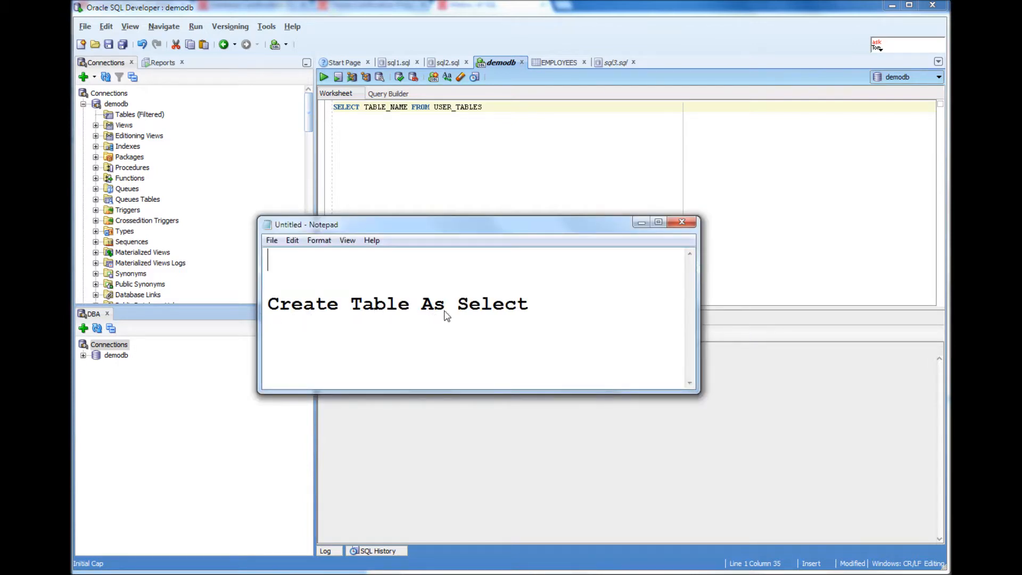
{"action": "mouse_move", "coordinate": [558, 319]}
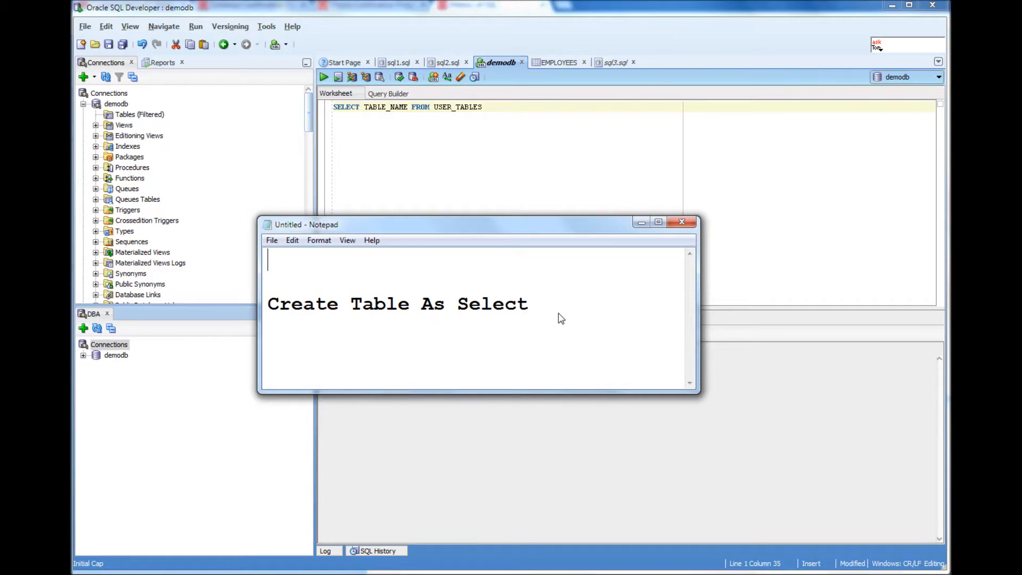
{"action": "mouse_move", "coordinate": [544, 330]}
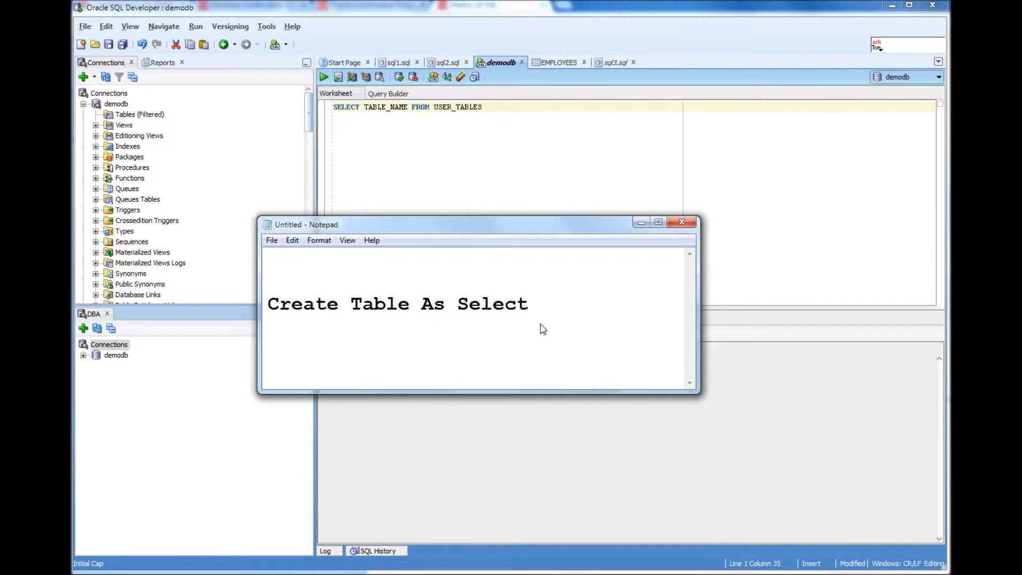
Dismiss the 'Create Table As Select' Notepad note to return to the SQL Developer worksheet.
{"action": "left_click", "coordinate": [267, 261]}
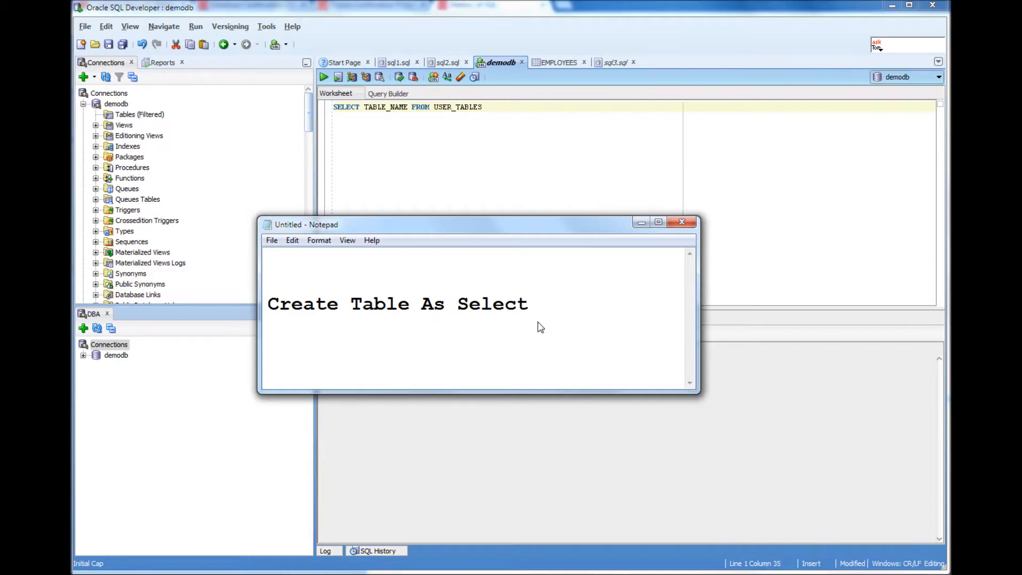
{"action": "mouse_move", "coordinate": [544, 298]}
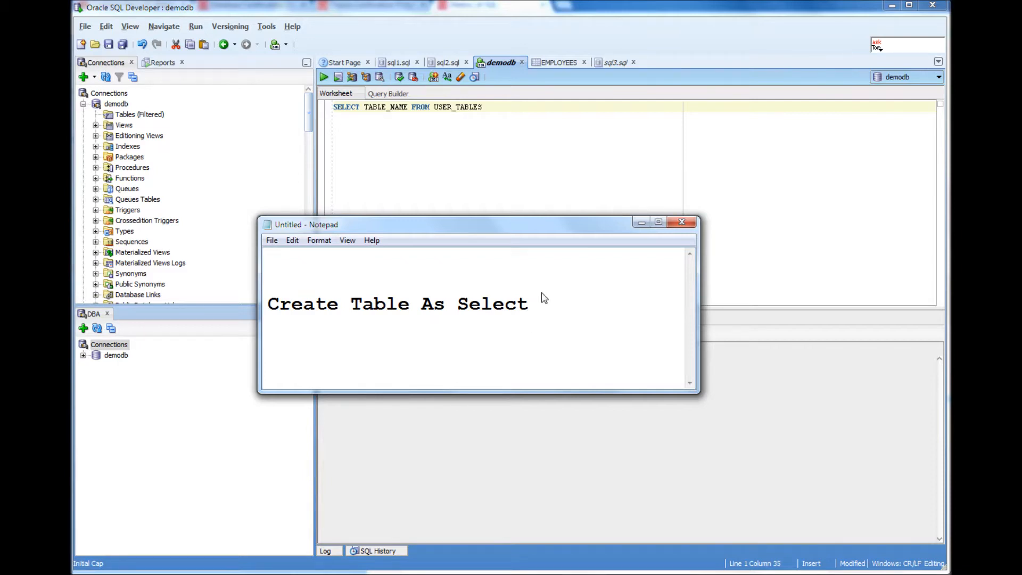
{"action": "left_click", "coordinate": [269, 260]}
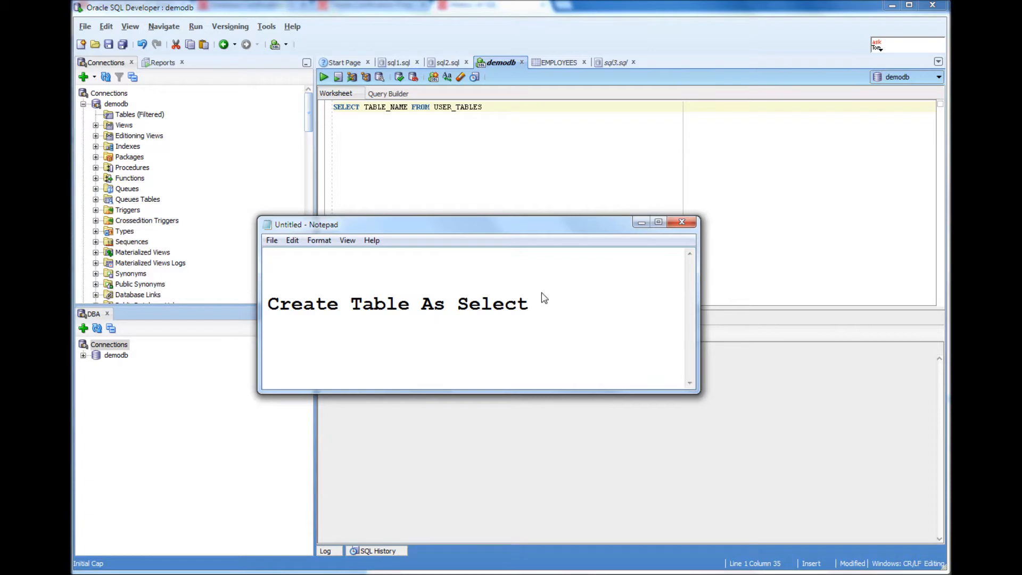
{"action": "mouse_move", "coordinate": [641, 221]}
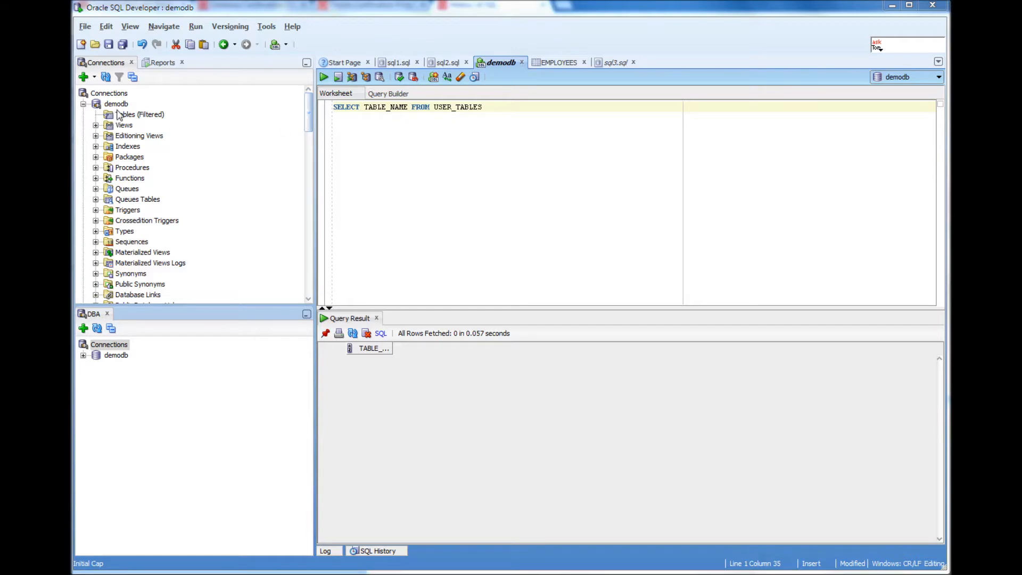
{"action": "left_click", "coordinate": [114, 103]}
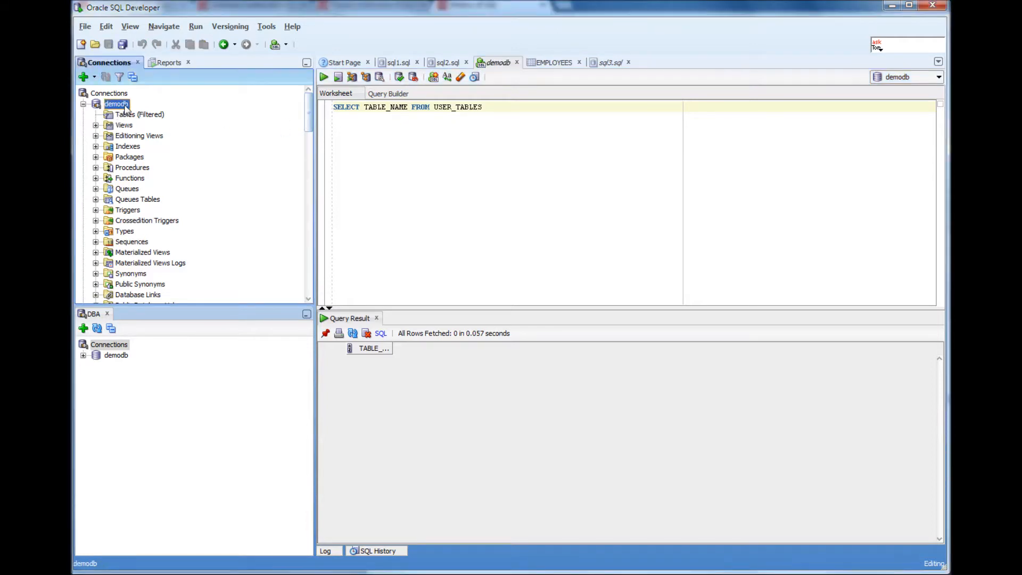
{"action": "mouse_move", "coordinate": [127, 14]}
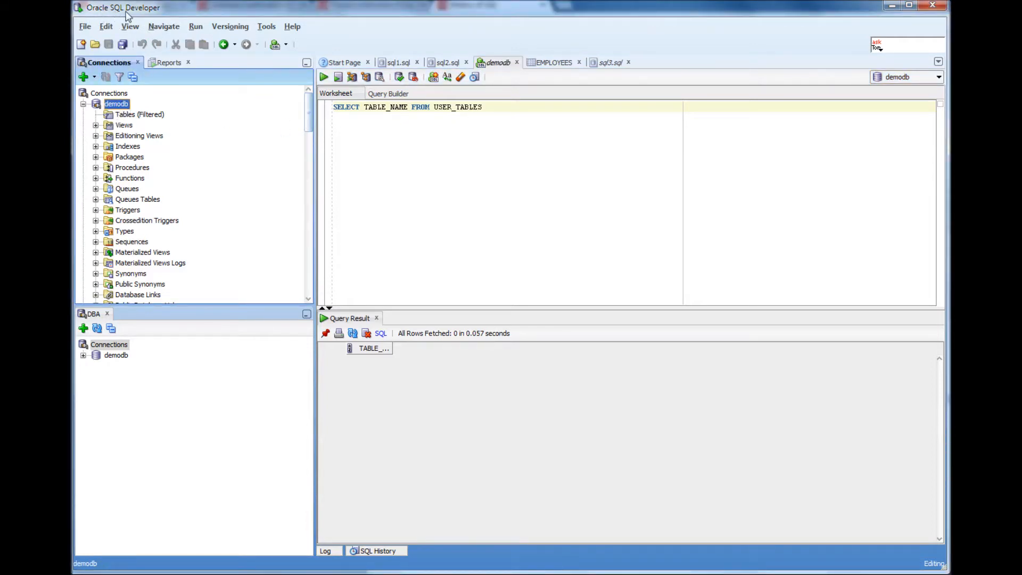
{"action": "right_click", "coordinate": [116, 104]}
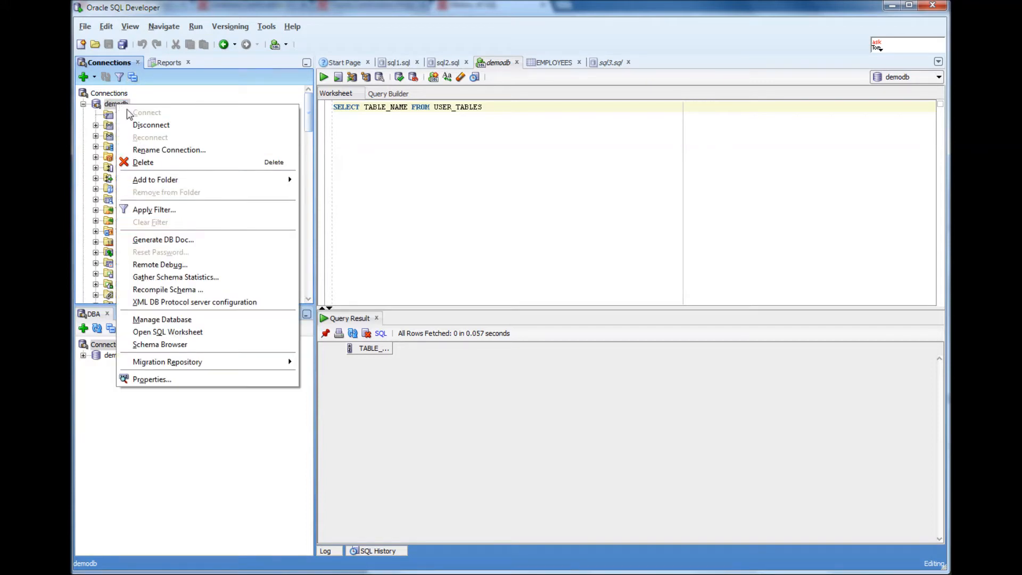
{"action": "mouse_move", "coordinate": [159, 264]}
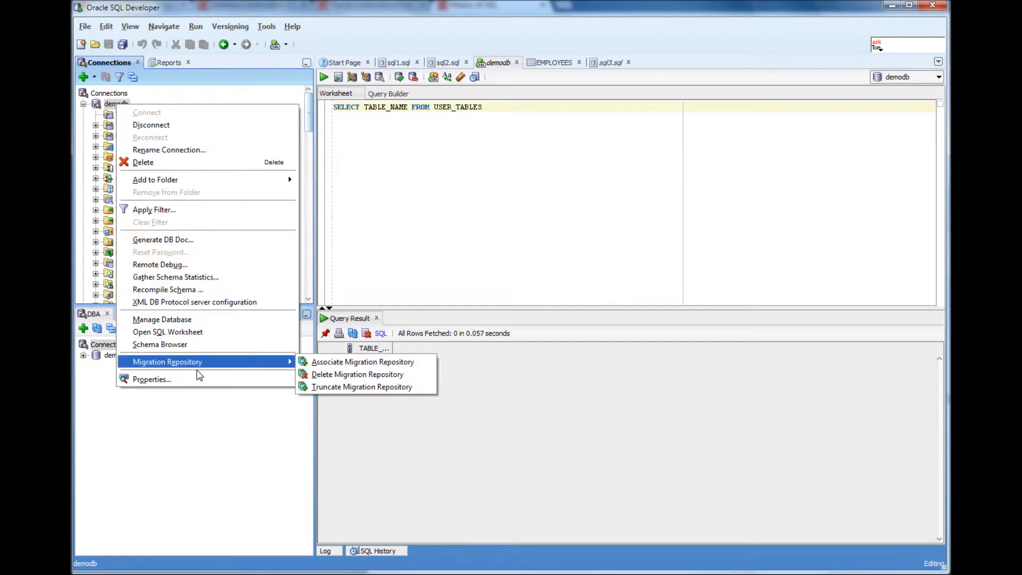
{"action": "left_click", "coordinate": [152, 379]}
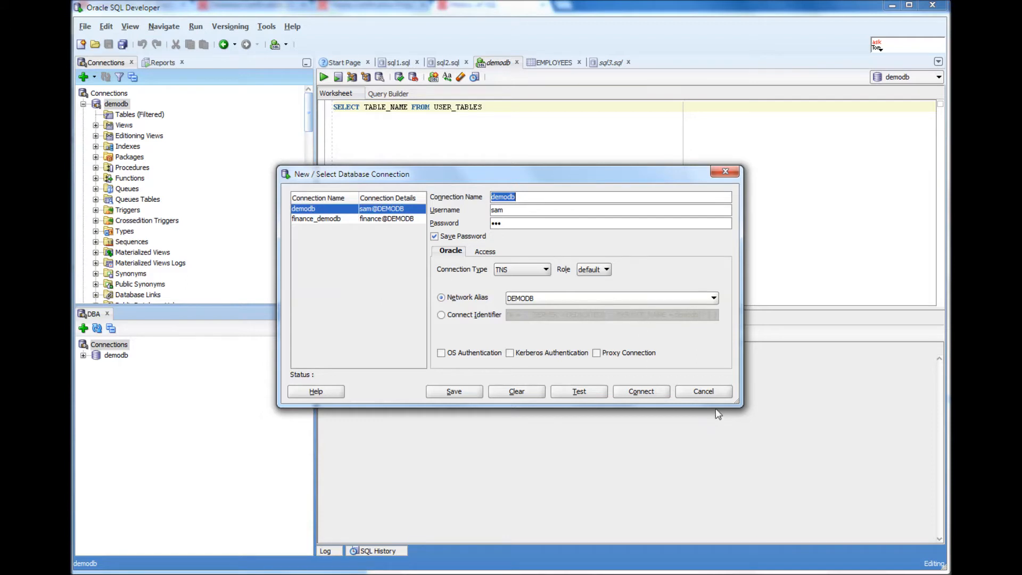
{"action": "mouse_move", "coordinate": [638, 257]}
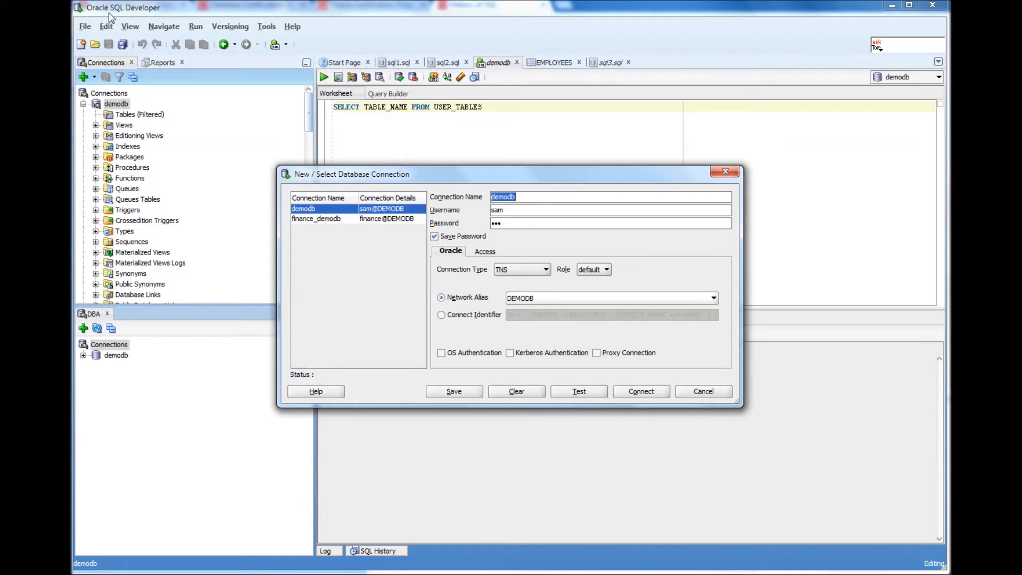
{"action": "mouse_move", "coordinate": [590, 252]}
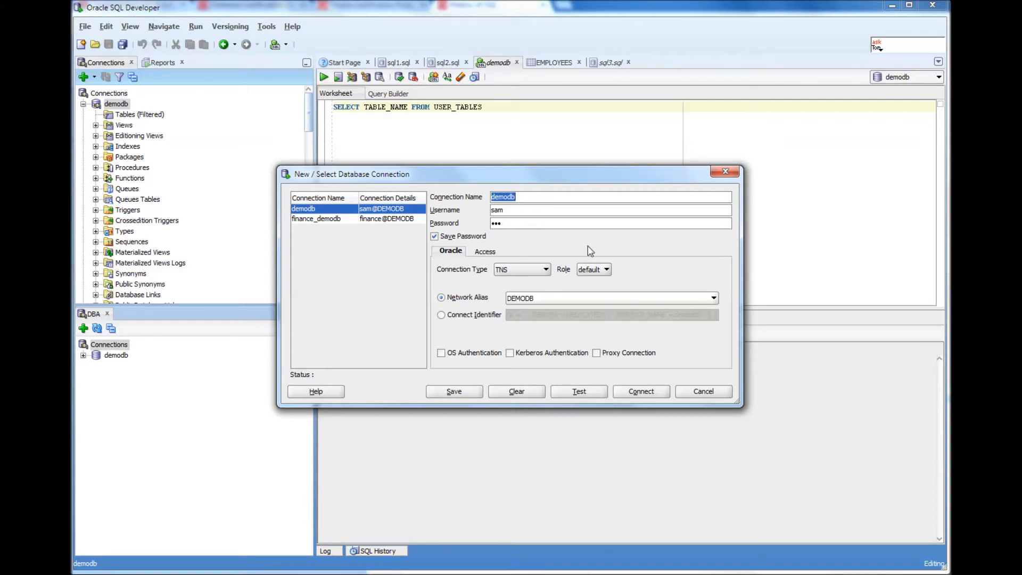
{"action": "mouse_move", "coordinate": [594, 251]}
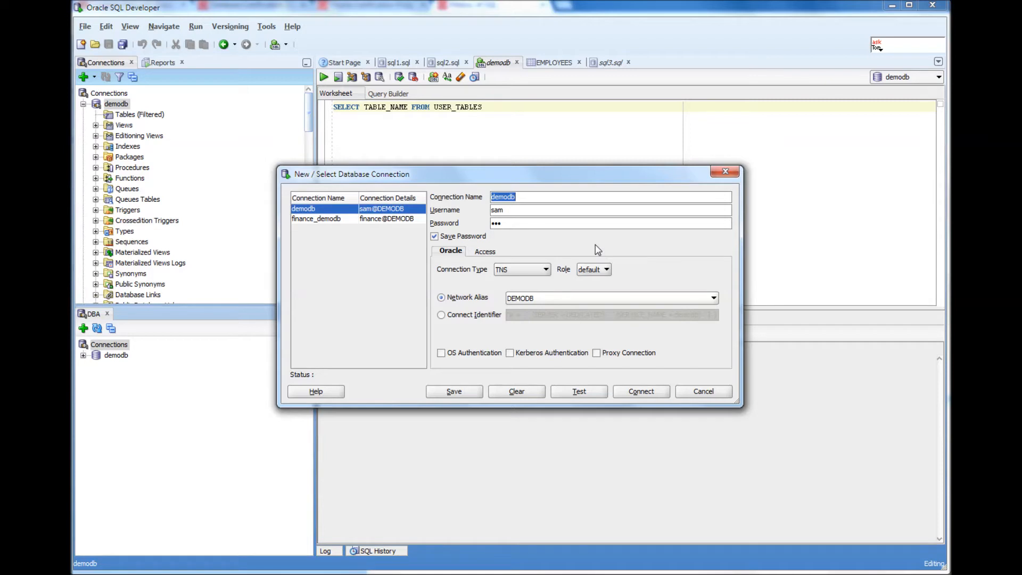
{"action": "mouse_move", "coordinate": [660, 291]}
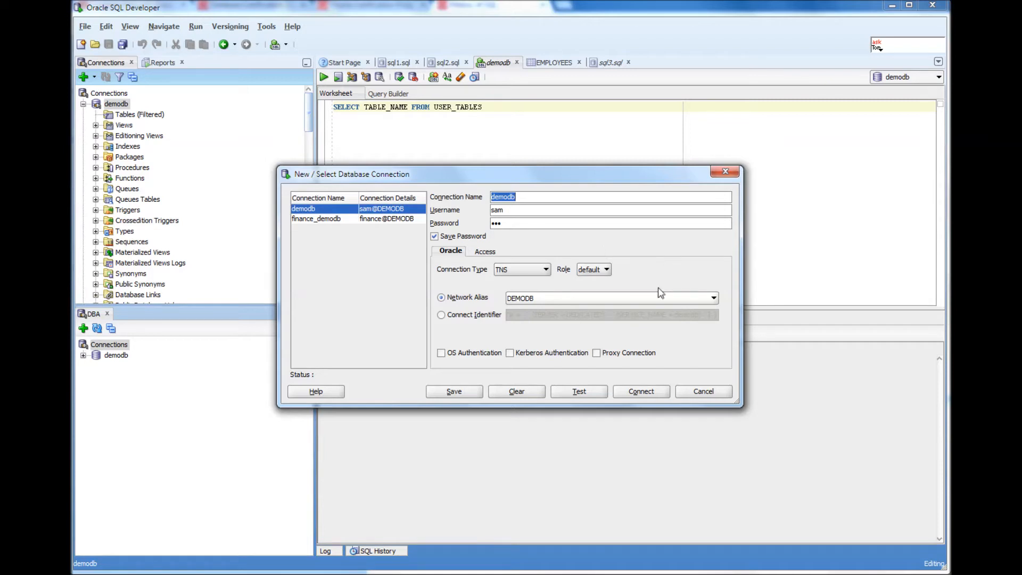
{"action": "left_click", "coordinate": [640, 391]}
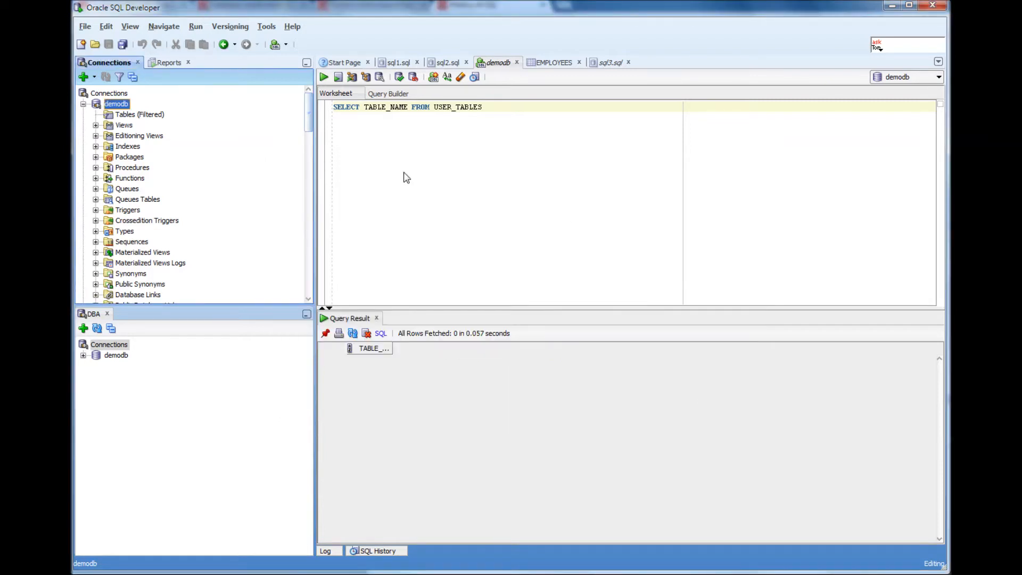
{"action": "mouse_move", "coordinate": [360, 119]}
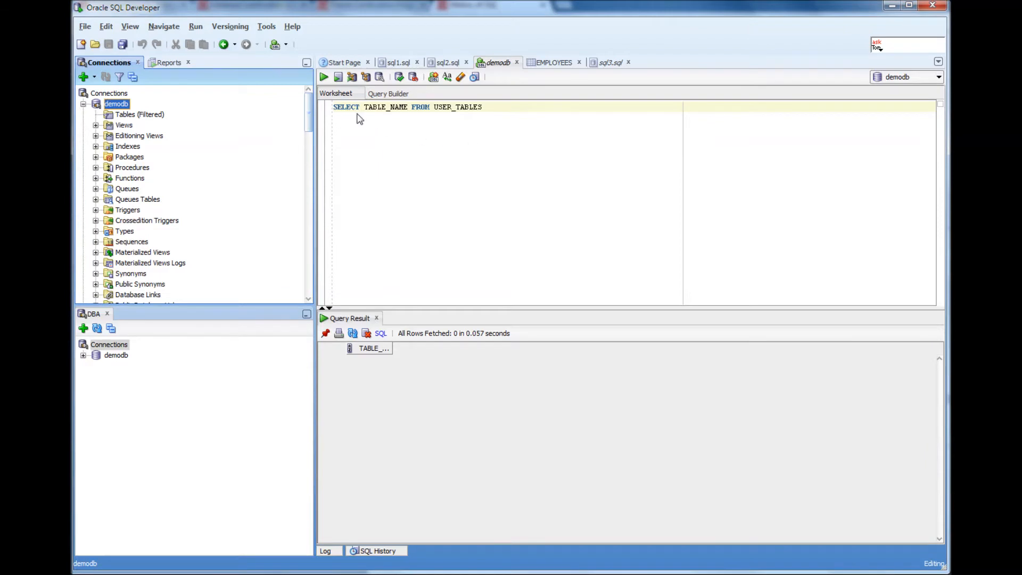
{"action": "mouse_move", "coordinate": [479, 117]}
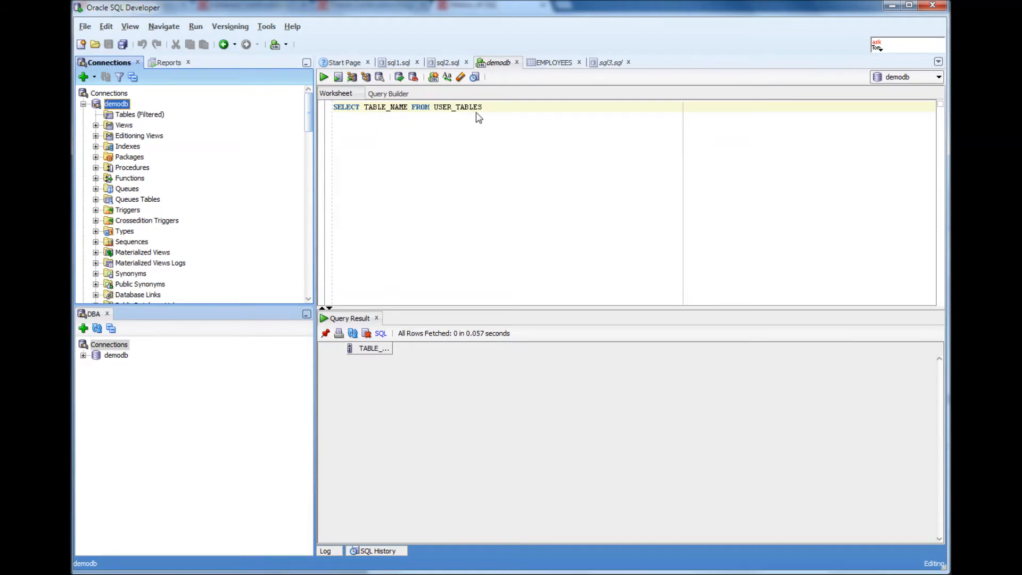
{"action": "mouse_move", "coordinate": [455, 115]}
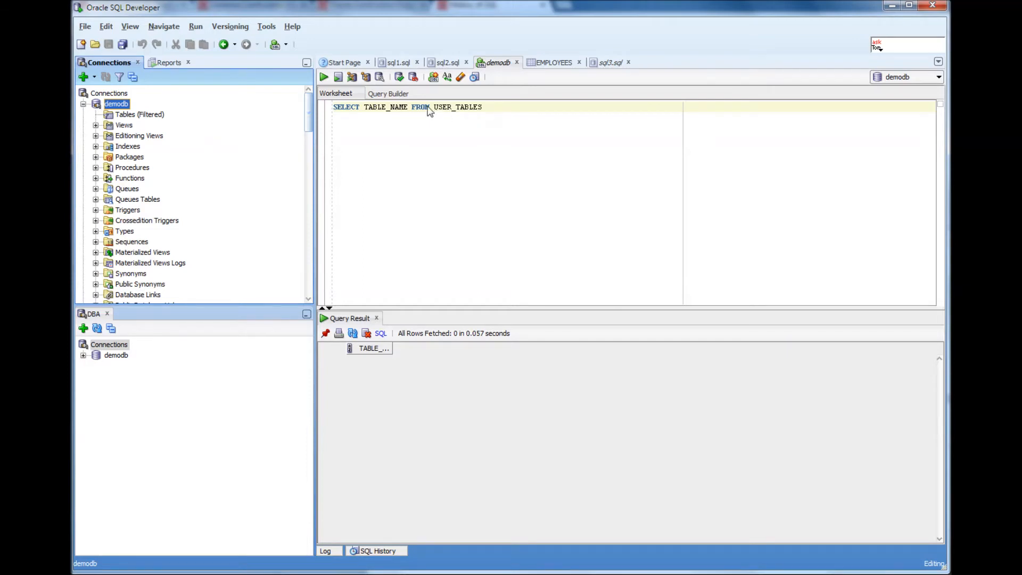
Highlight and release the USER_TABLES word in the SELECT TABLE_NAME FROM USER_TABLES query.
{"action": "double_click", "coordinate": [457, 106]}
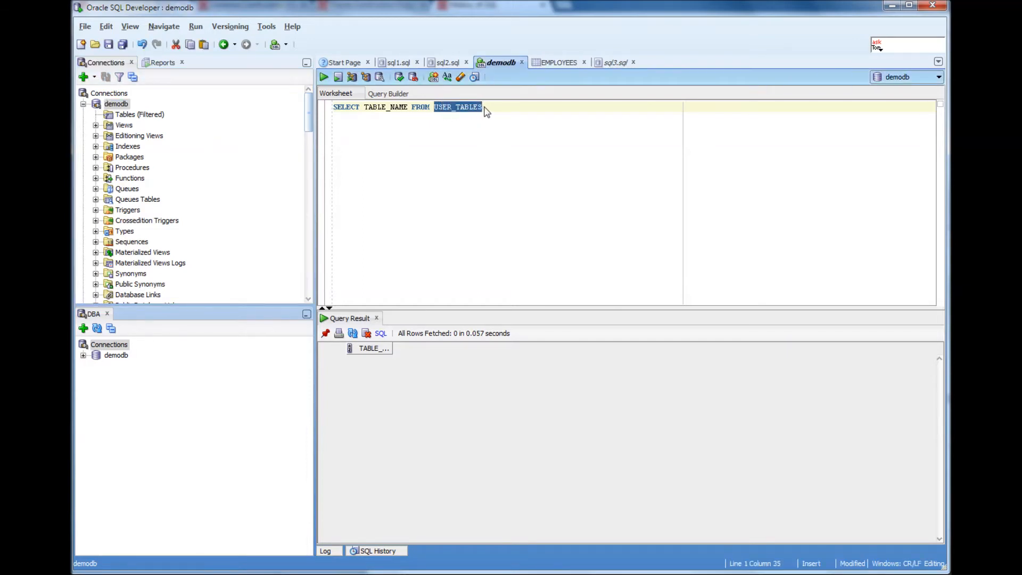
{"action": "mouse_move", "coordinate": [455, 117]}
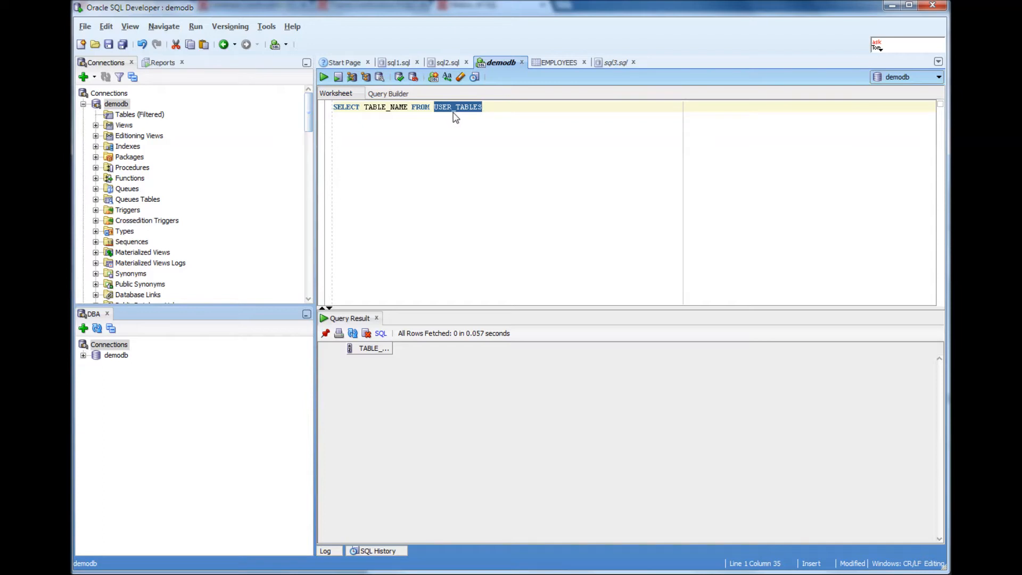
{"action": "mouse_move", "coordinate": [492, 117]}
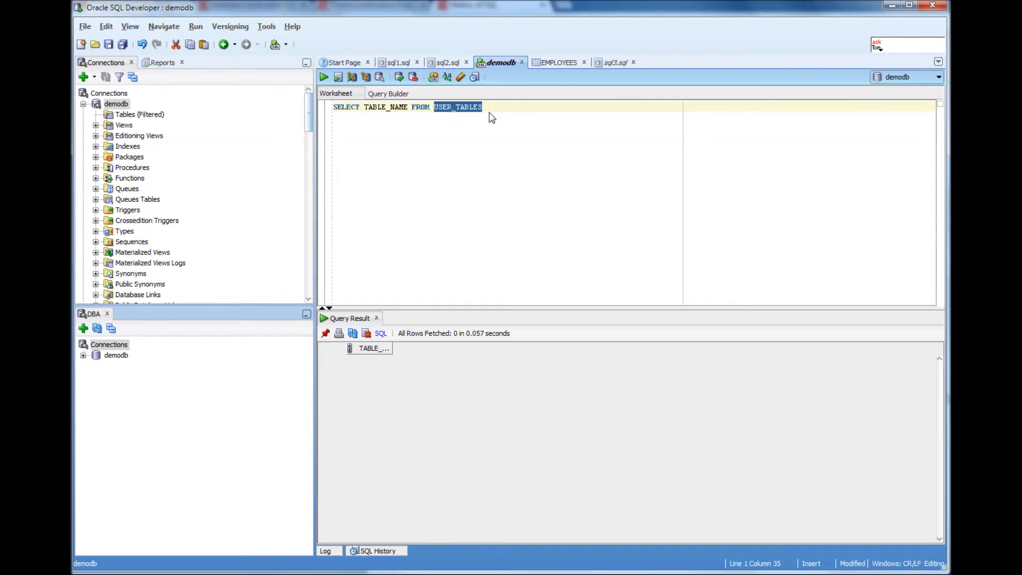
{"action": "mouse_move", "coordinate": [497, 112]}
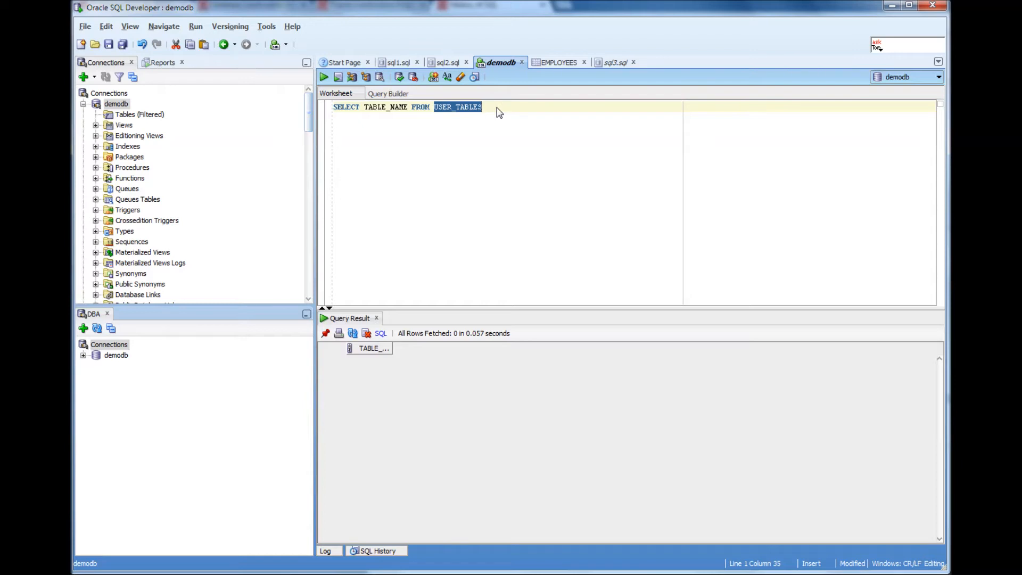
{"action": "mouse_move", "coordinate": [412, 123]}
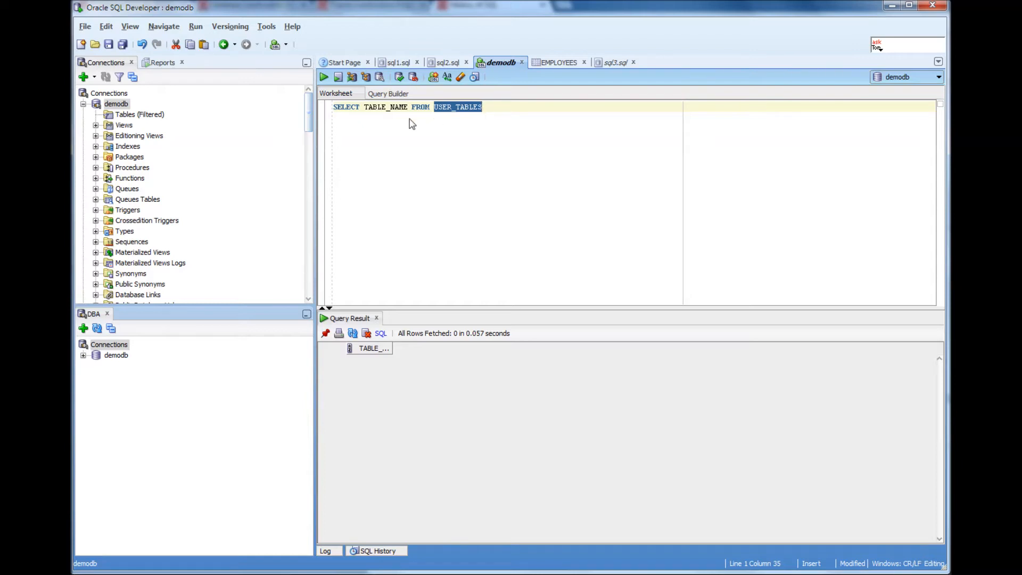
{"action": "mouse_move", "coordinate": [494, 113]}
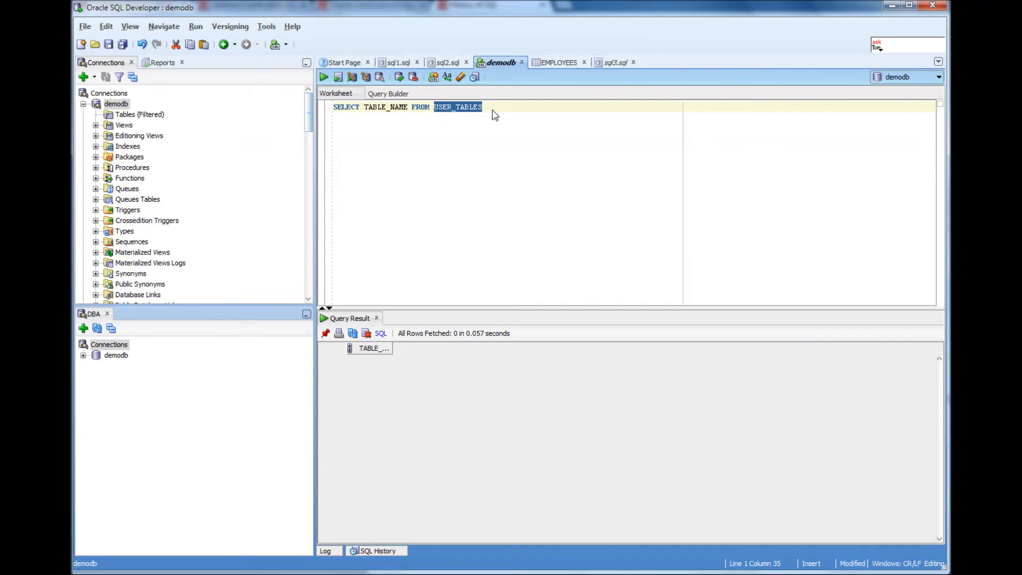
{"action": "left_click", "coordinate": [377, 114]}
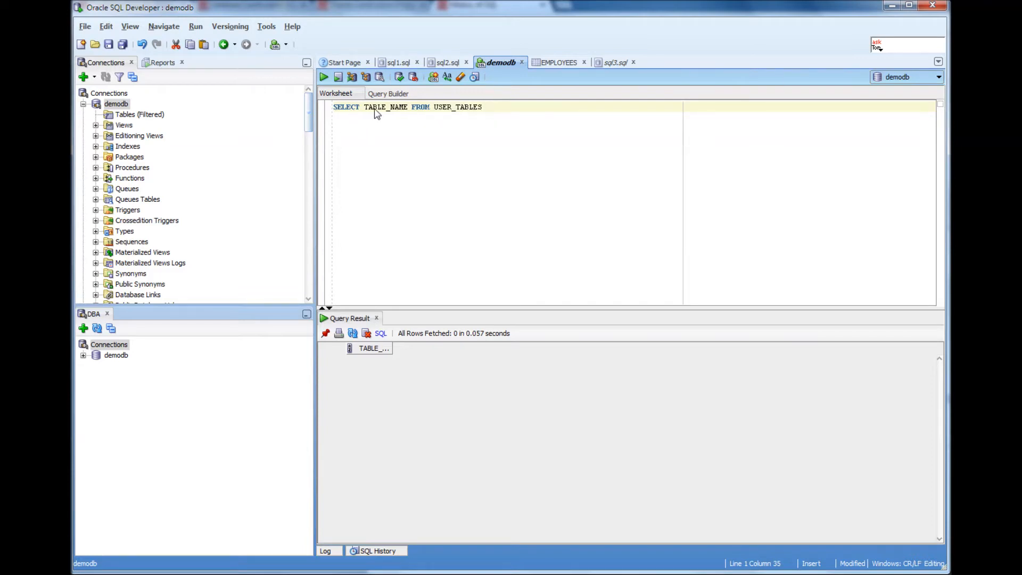
{"action": "mouse_move", "coordinate": [350, 111]}
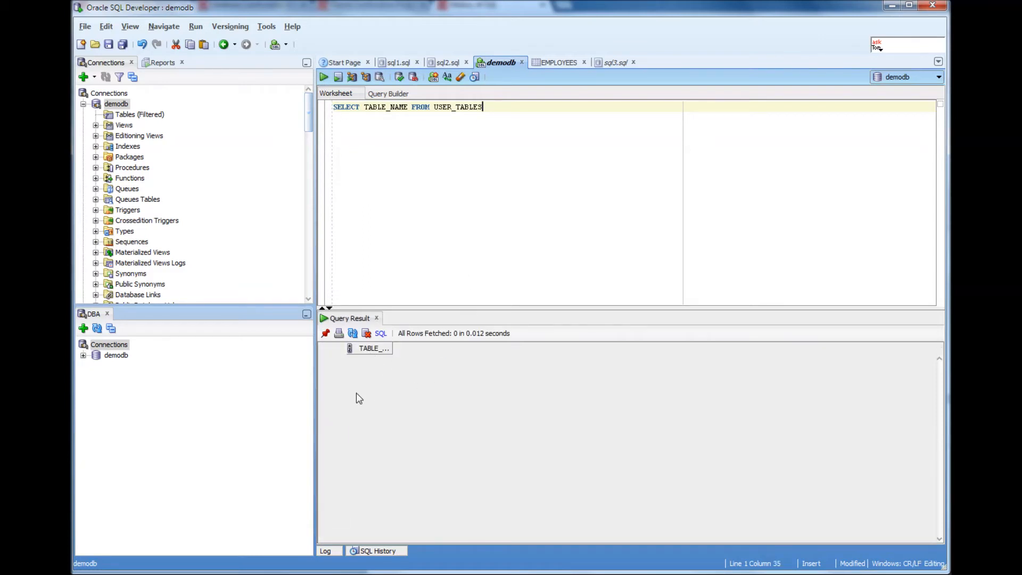
{"action": "mouse_move", "coordinate": [402, 375]}
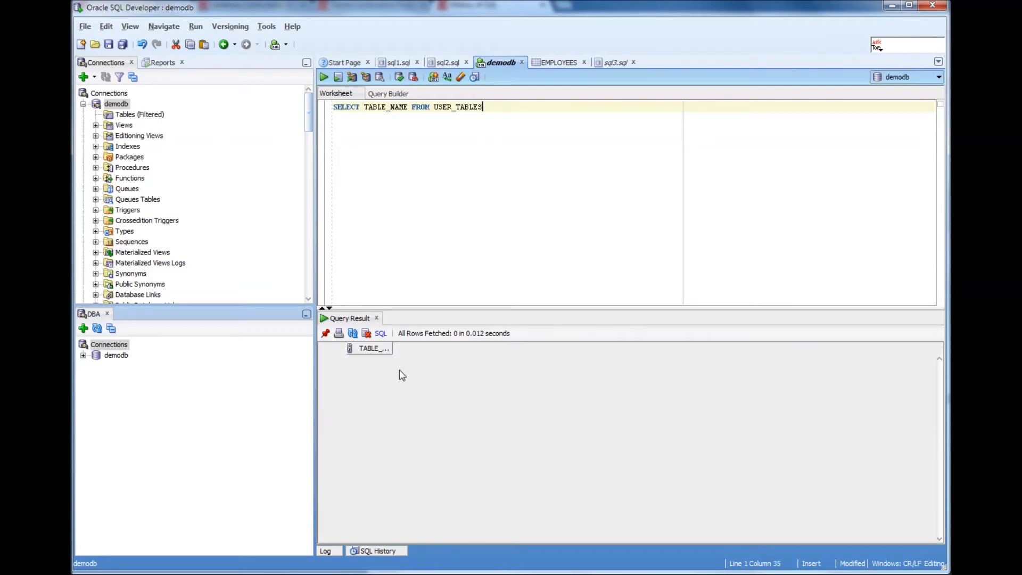
{"action": "mouse_move", "coordinate": [446, 257]}
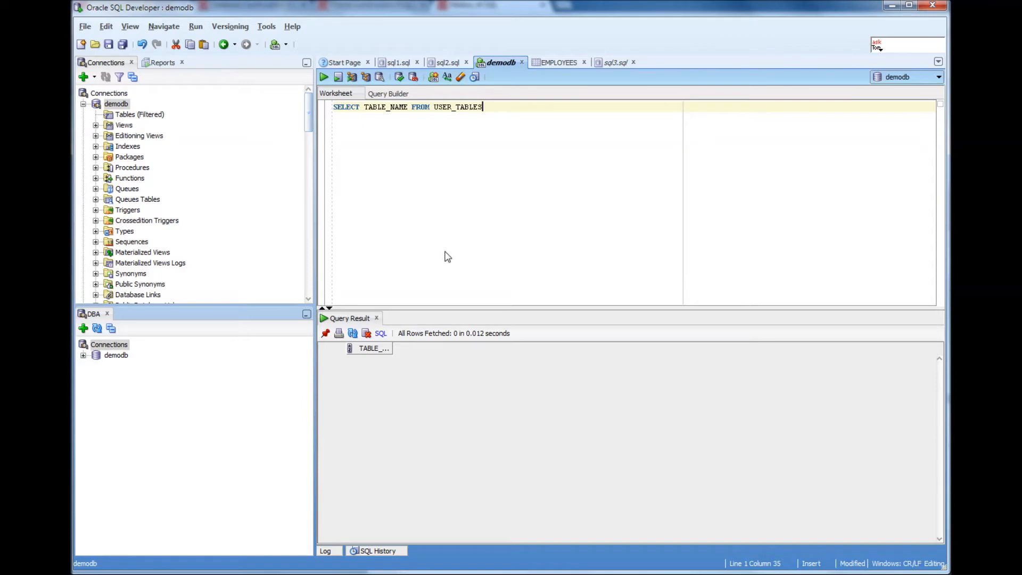
{"action": "mouse_move", "coordinate": [153, 137]}
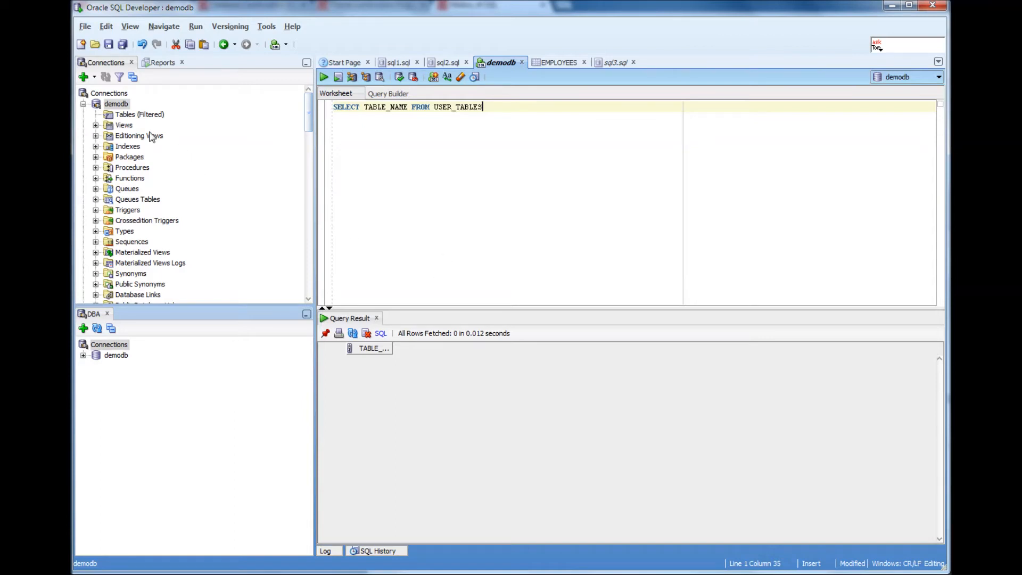
{"action": "left_click", "coordinate": [138, 114]}
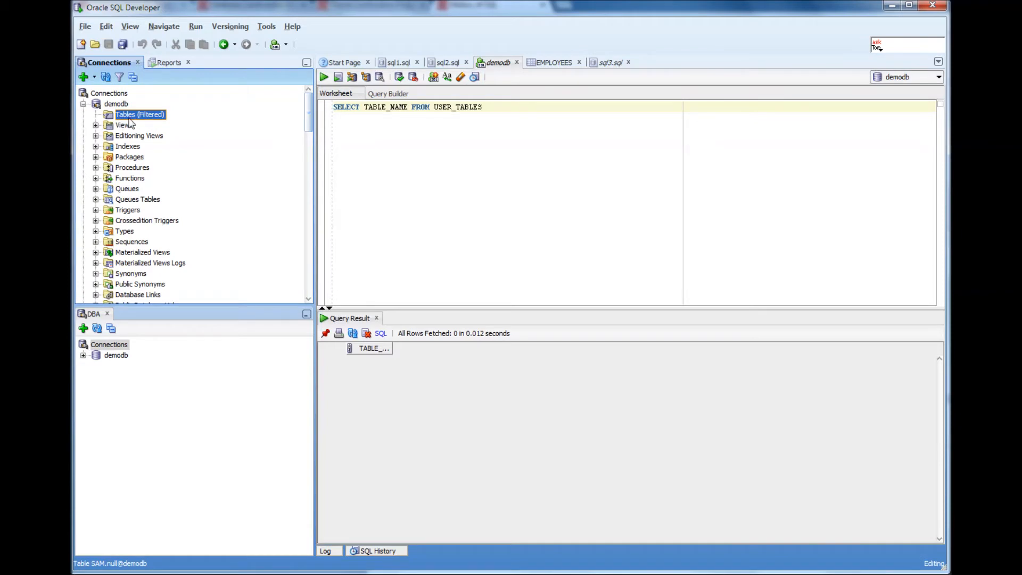
{"action": "mouse_move", "coordinate": [137, 122]}
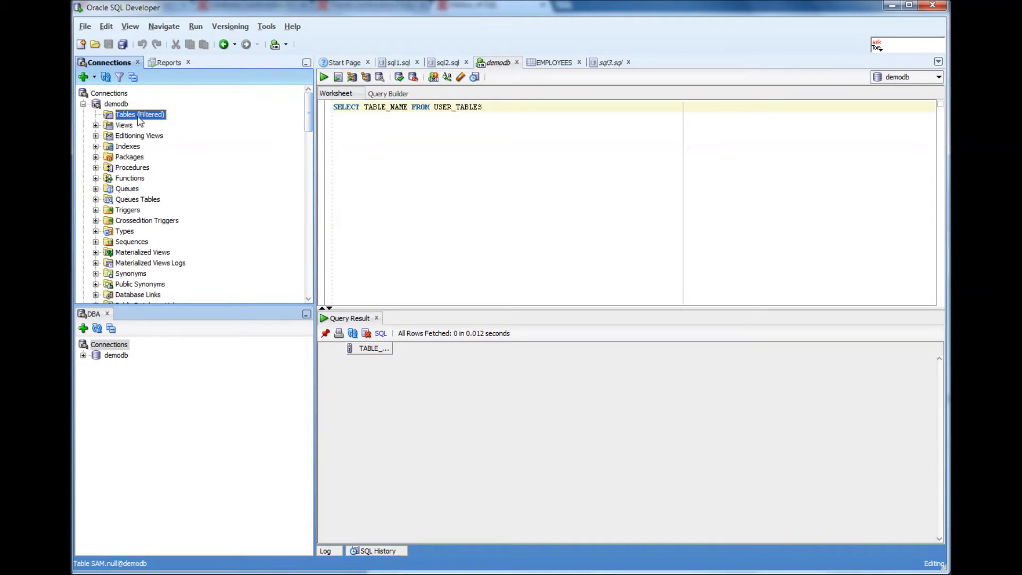
{"action": "mouse_move", "coordinate": [138, 114]}
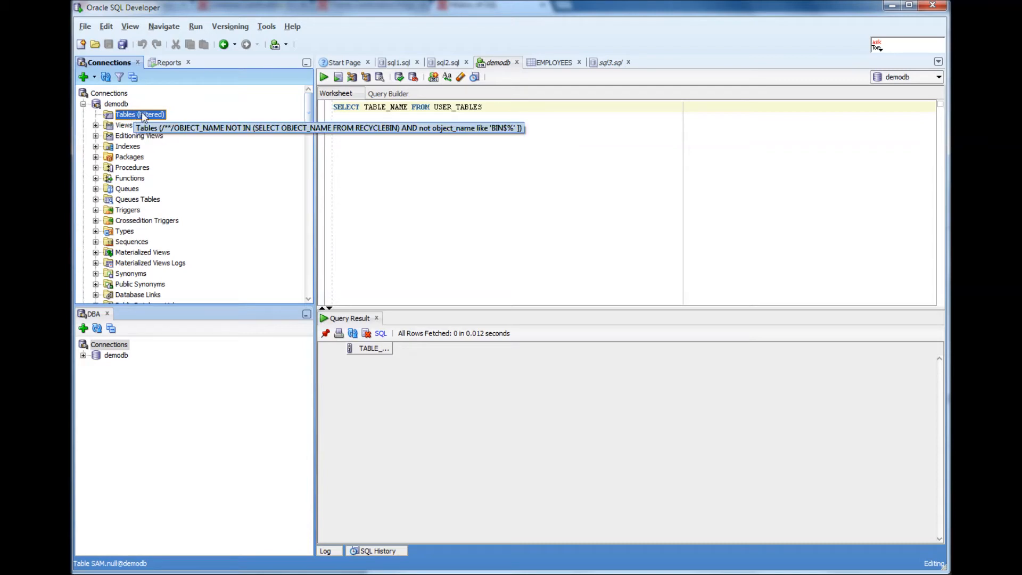
{"action": "mouse_move", "coordinate": [490, 116]}
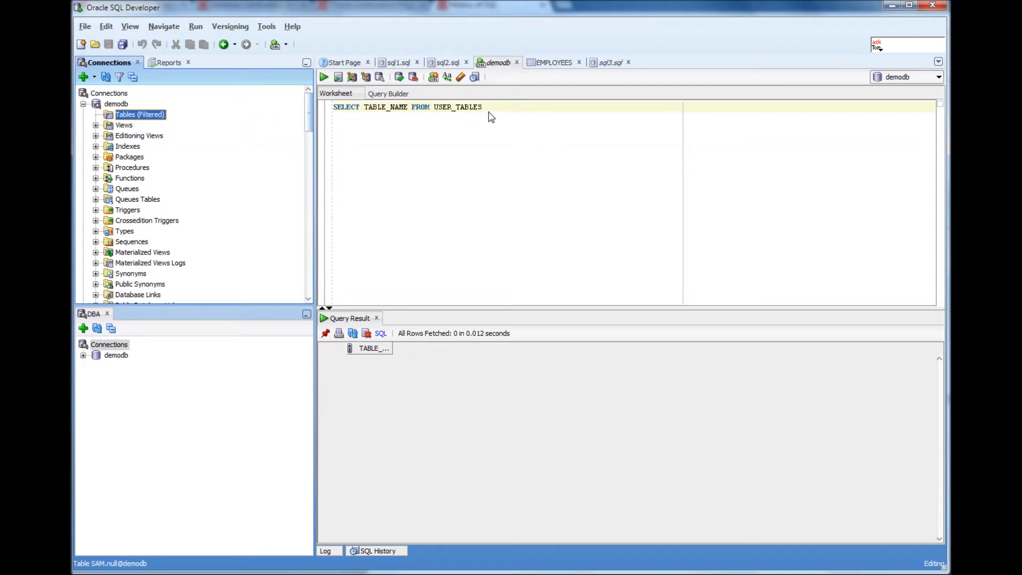
{"action": "scroll", "scroll_direction": "down", "scroll_amount": 3}
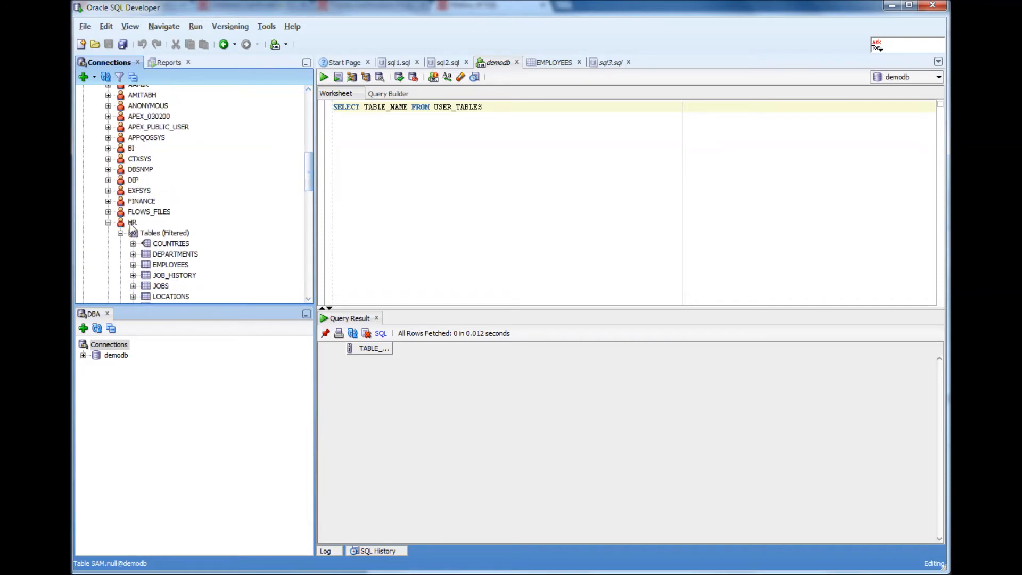
{"action": "left_click", "coordinate": [132, 222]}
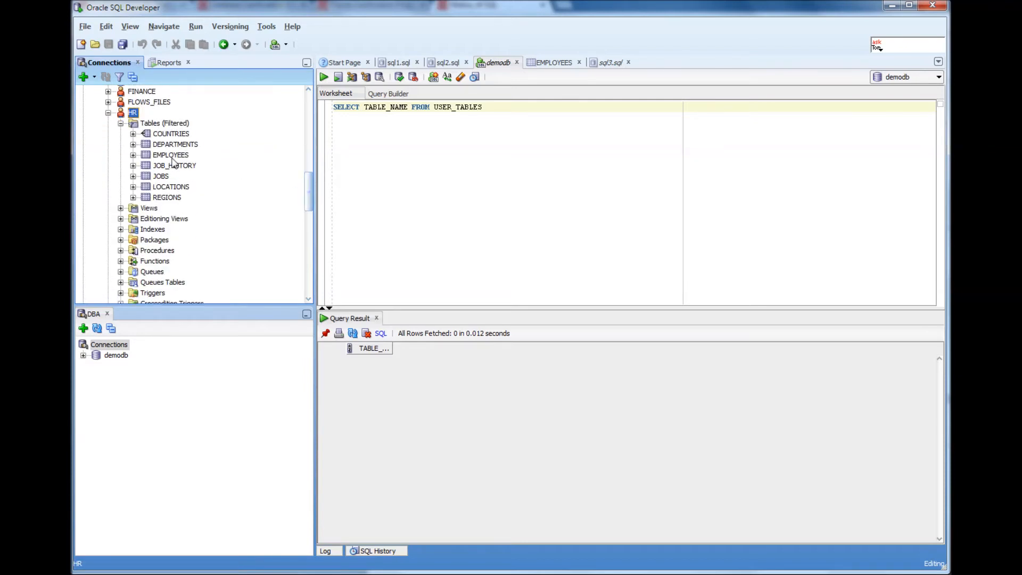
{"action": "mouse_move", "coordinate": [170, 155]}
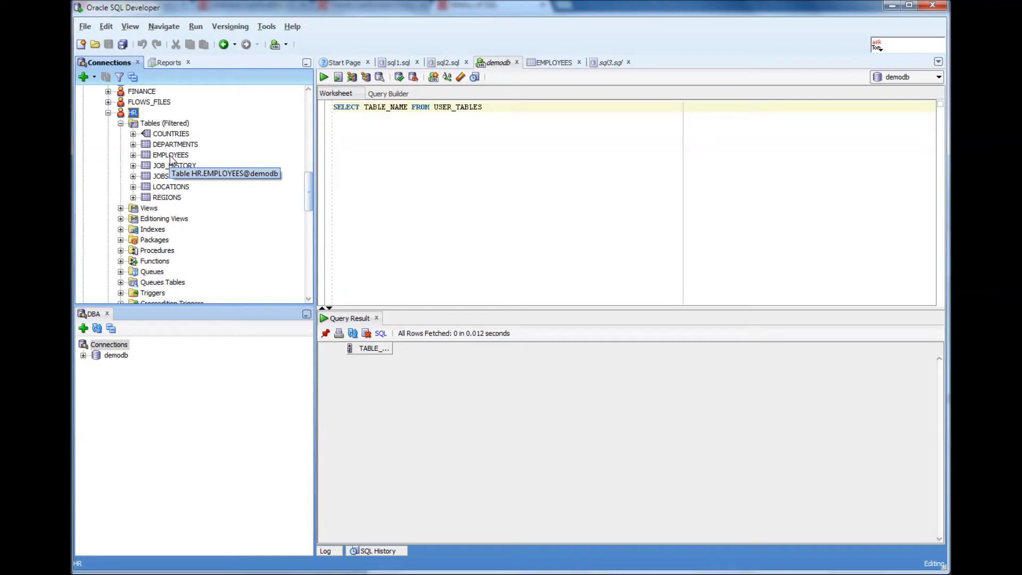
{"action": "scroll", "scroll_direction": "down", "scroll_amount": 3}
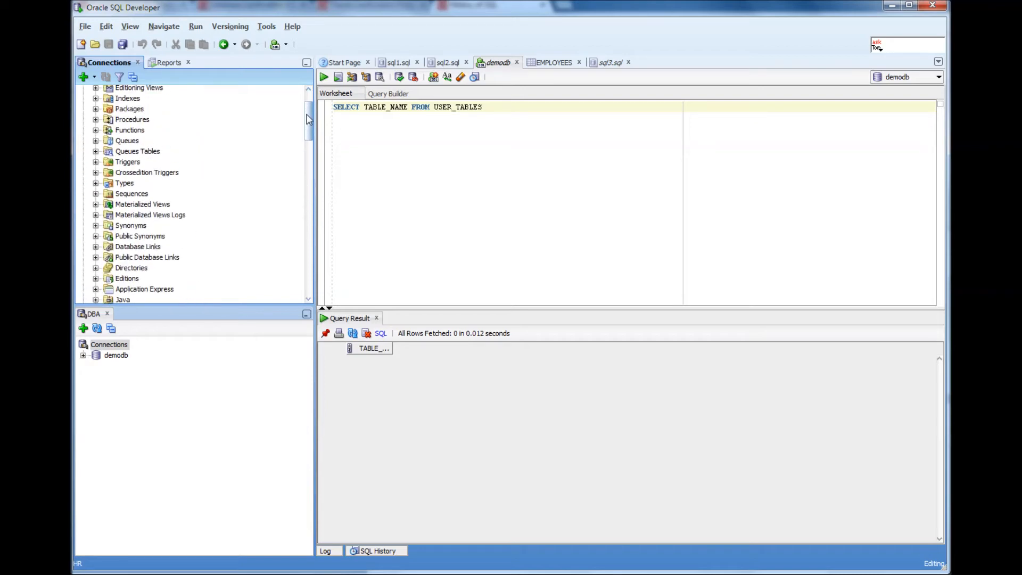
{"action": "scroll", "scroll_direction": "up", "scroll_amount": 3}
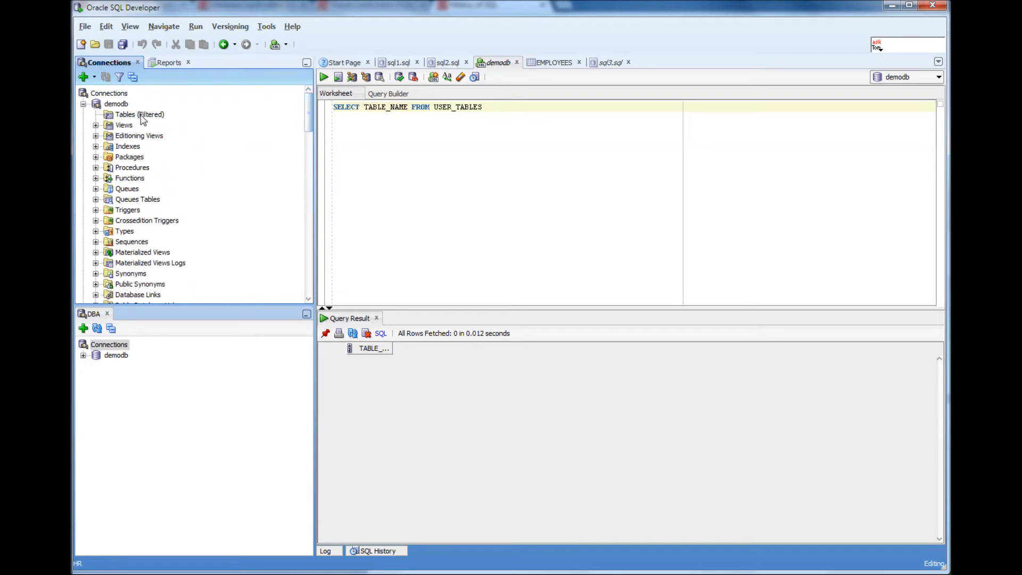
{"action": "mouse_move", "coordinate": [138, 114]}
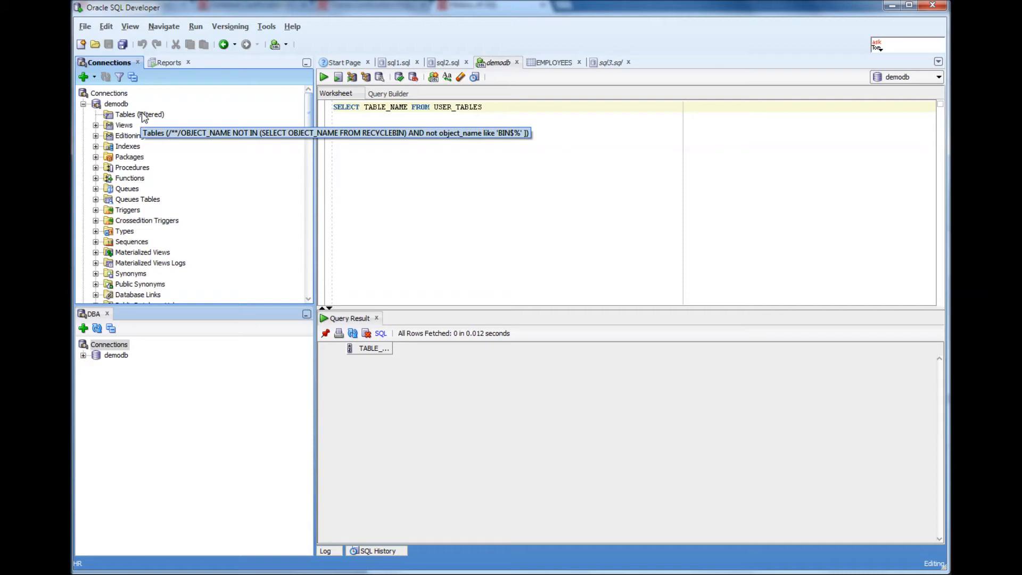
{"action": "left_click", "coordinate": [556, 146]}
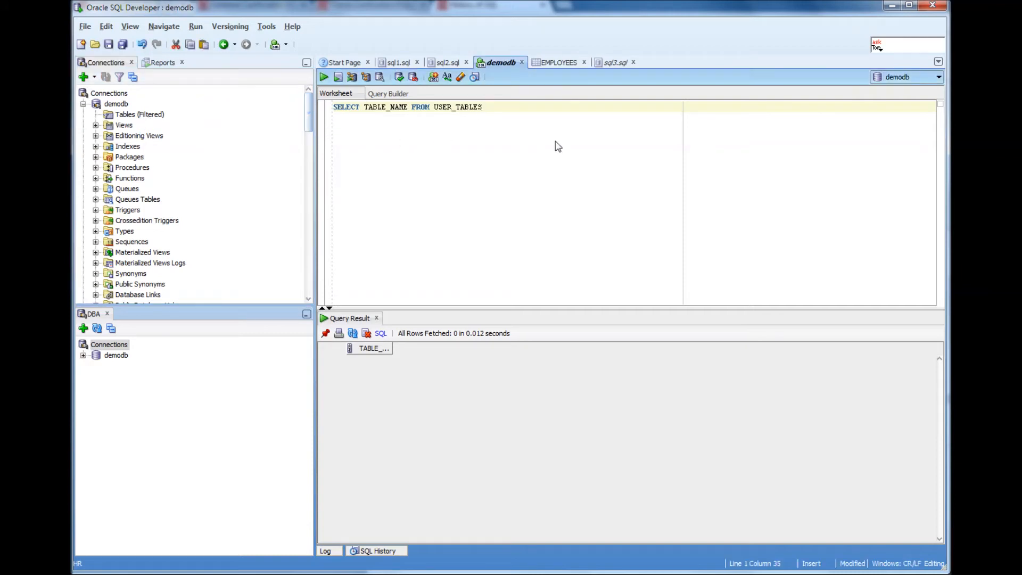
Write CREATE TABLE TEST1 AS SELECT * FROM HR.EMPLOYEES; below the USER_TABLES query.
{"action": "type", "text": "CREATE"}
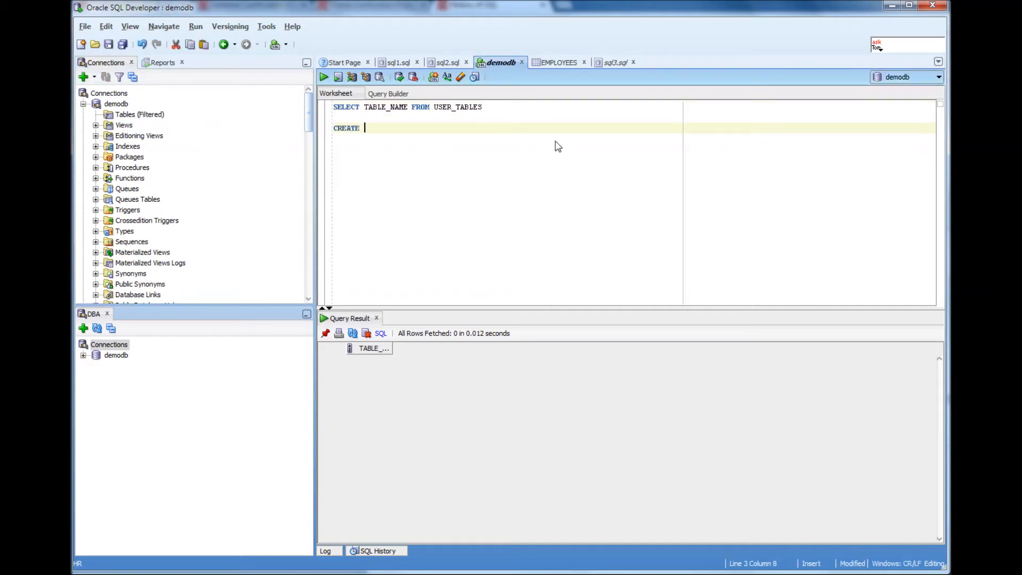
{"action": "type", "text": "TABLE"}
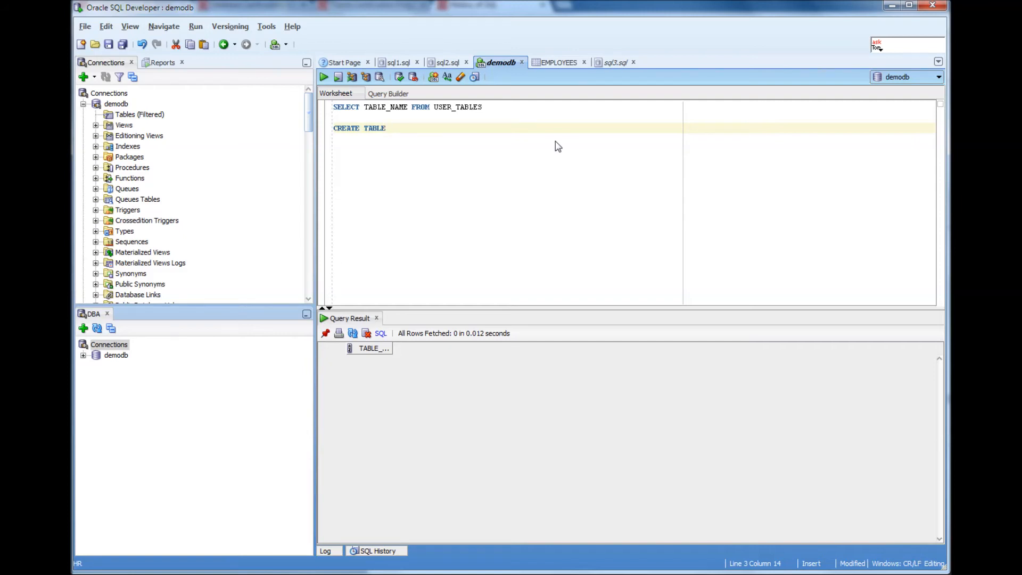
{"action": "type", "text": "TEST"}
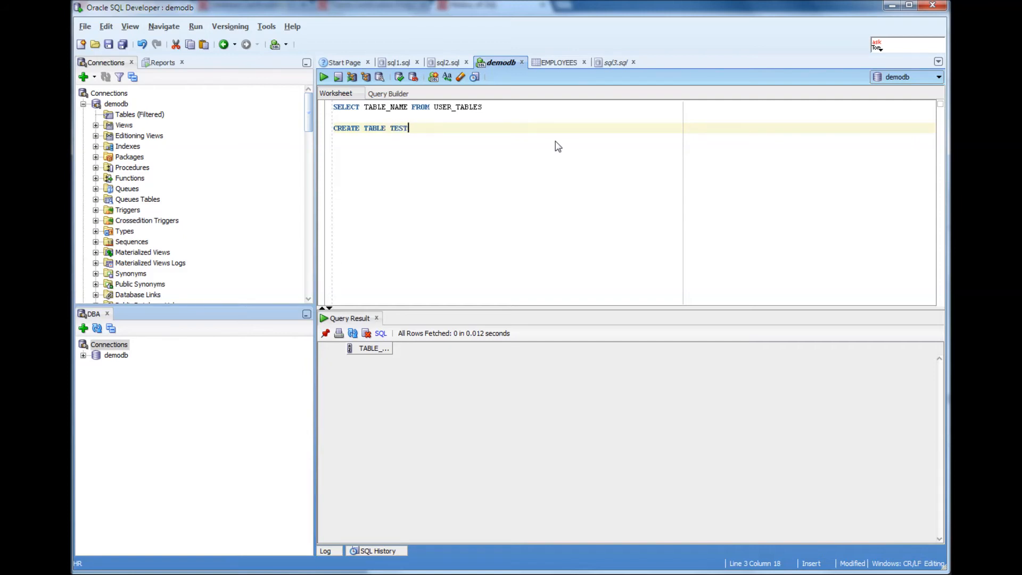
{"action": "type", "text": "1"}
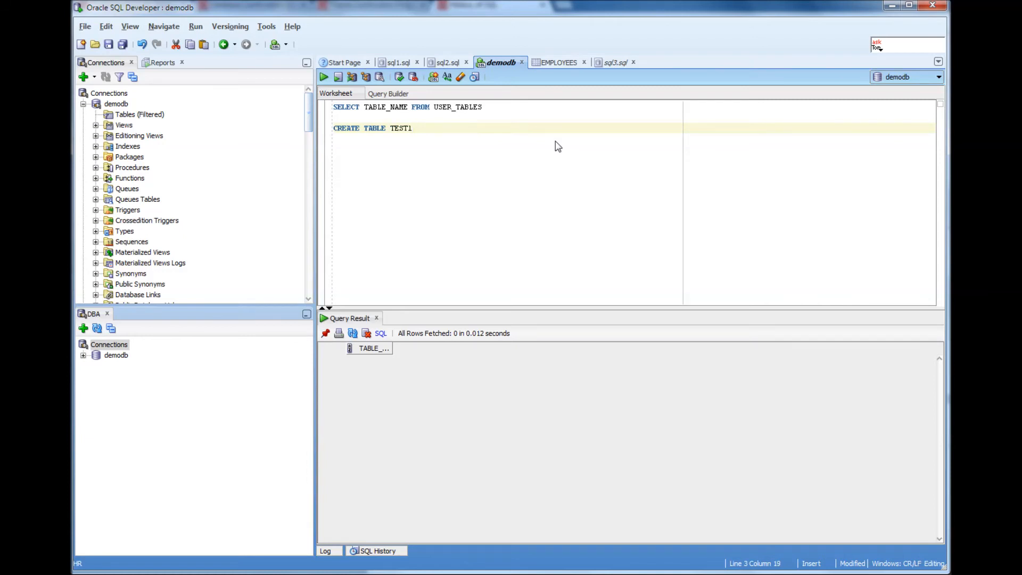
{"action": "type", "text": "AS S"}
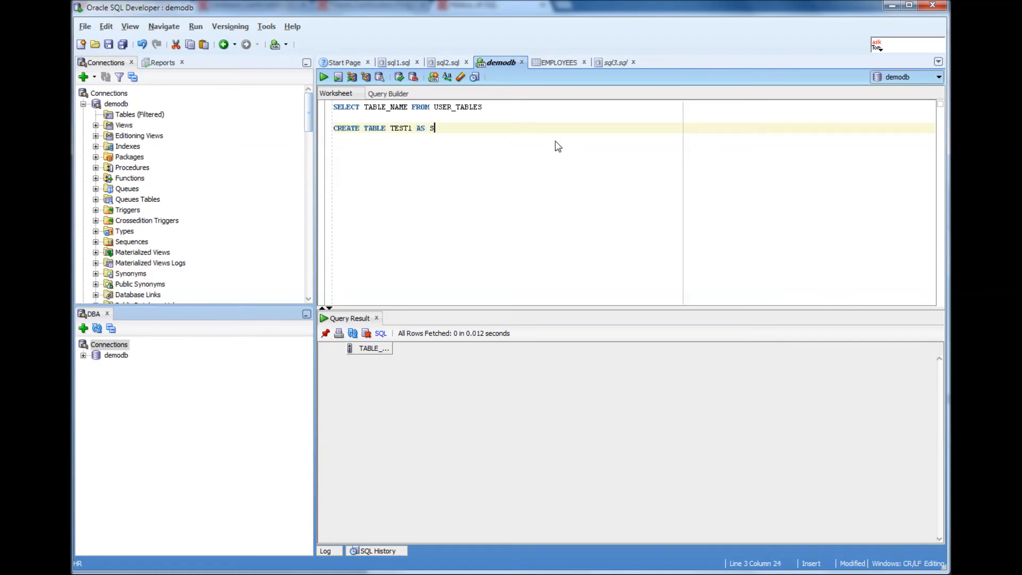
{"action": "type", "text": "ELECT *"}
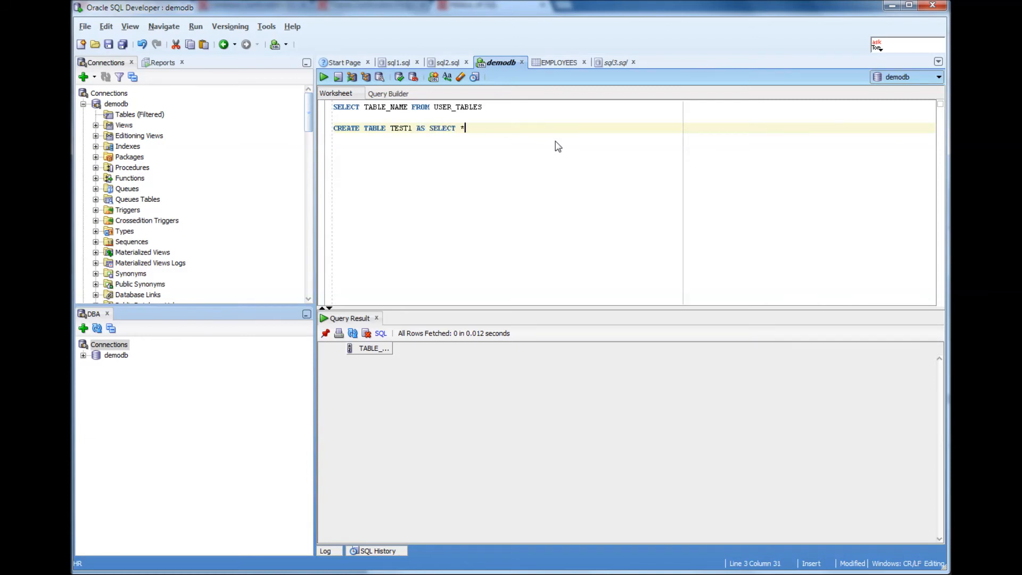
{"action": "type", "text": "FROM"}
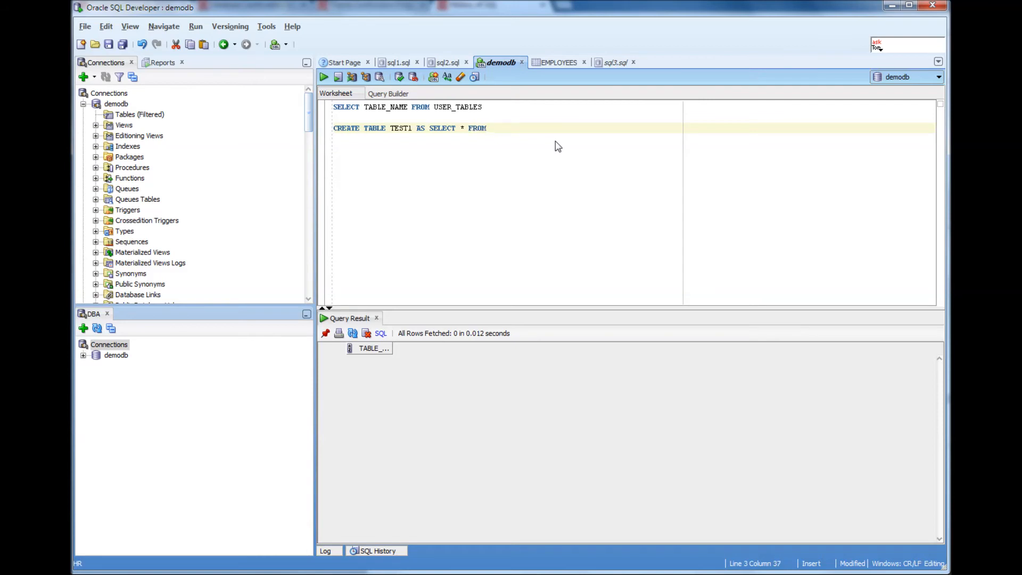
{"action": "type", "text": "HR"}
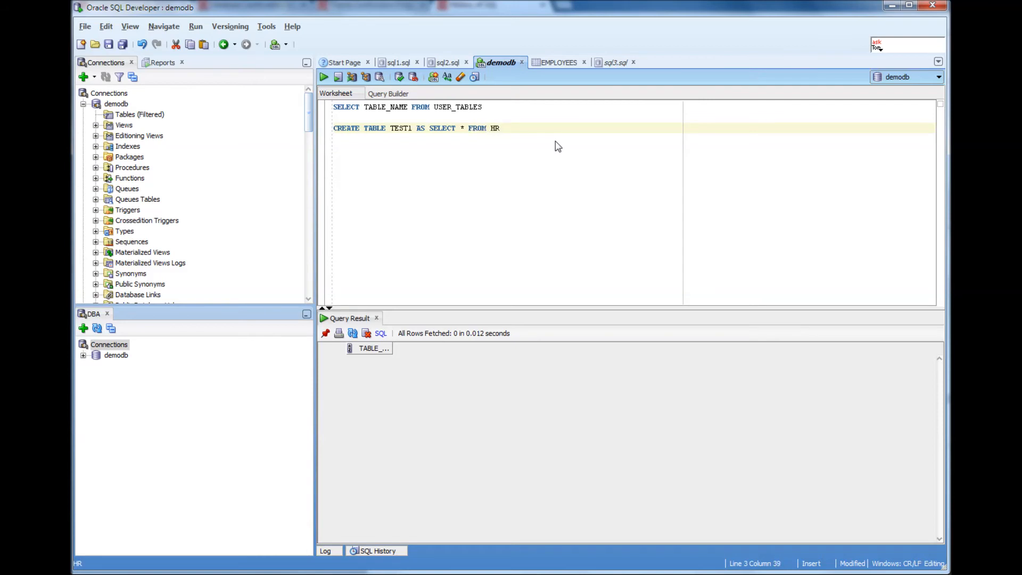
{"action": "type", "text": ".EMPL"}
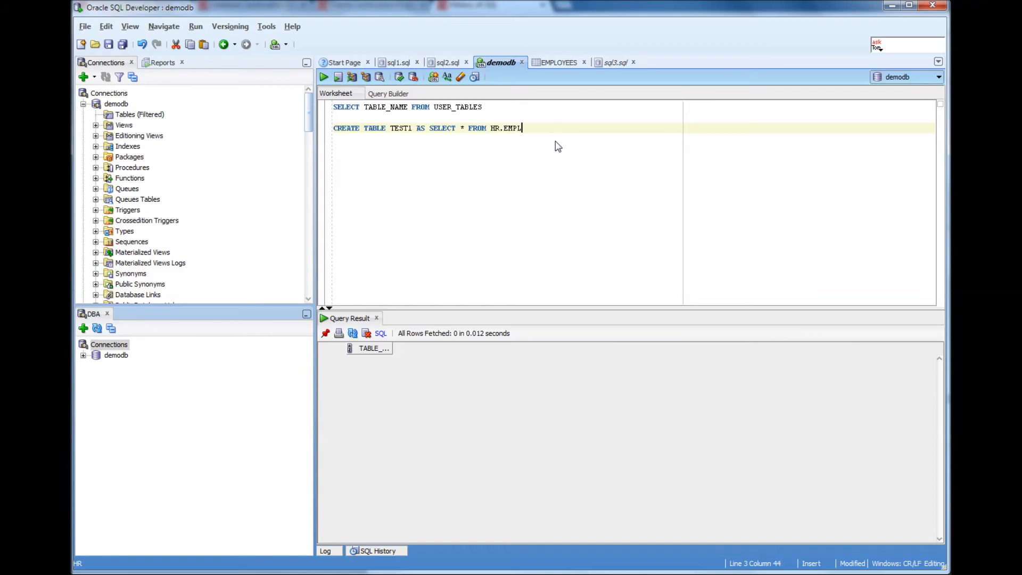
{"action": "type", "text": "OYEE"}
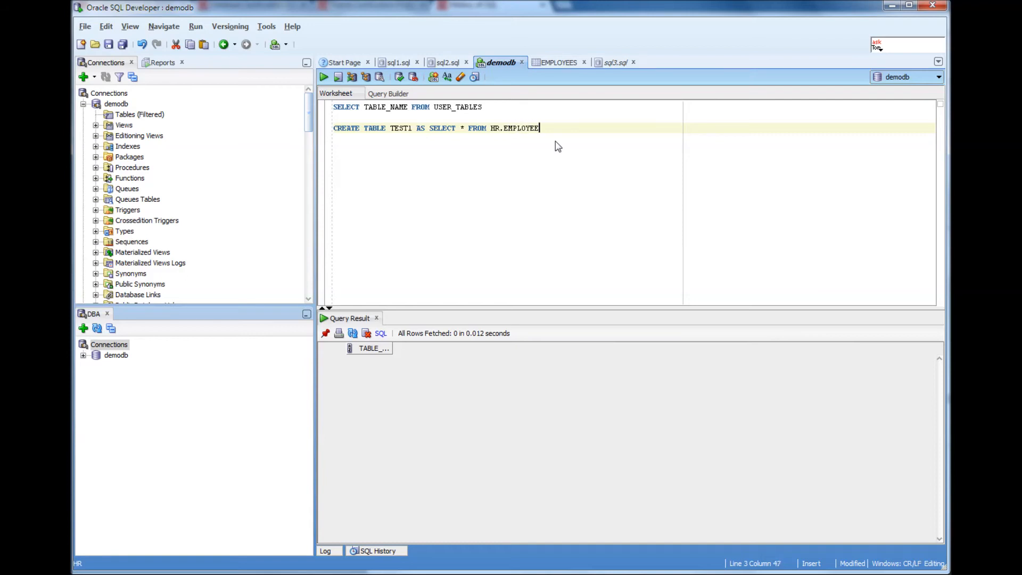
{"action": "type", "text": "ES"}
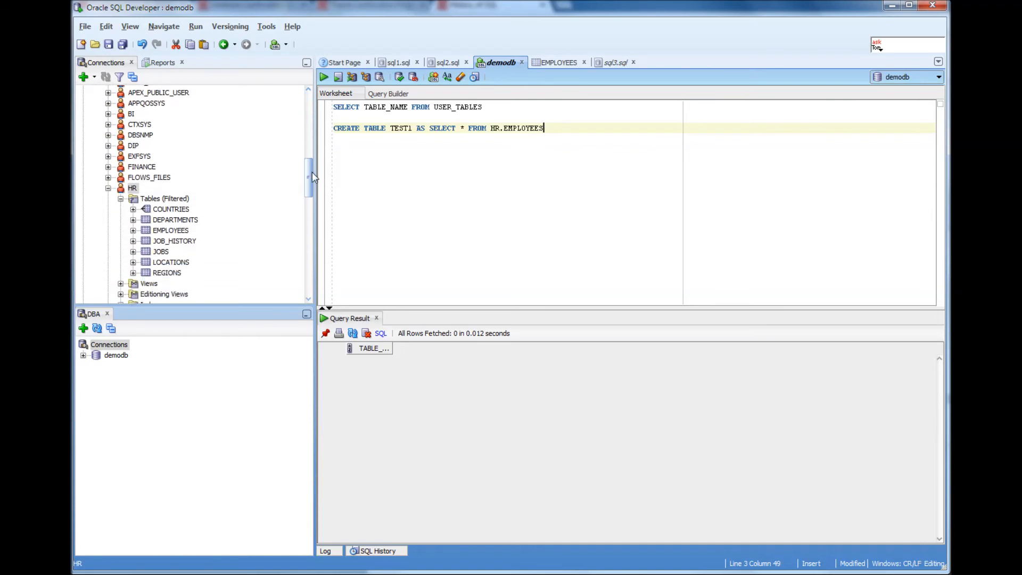
{"action": "mouse_move", "coordinate": [555, 135]}
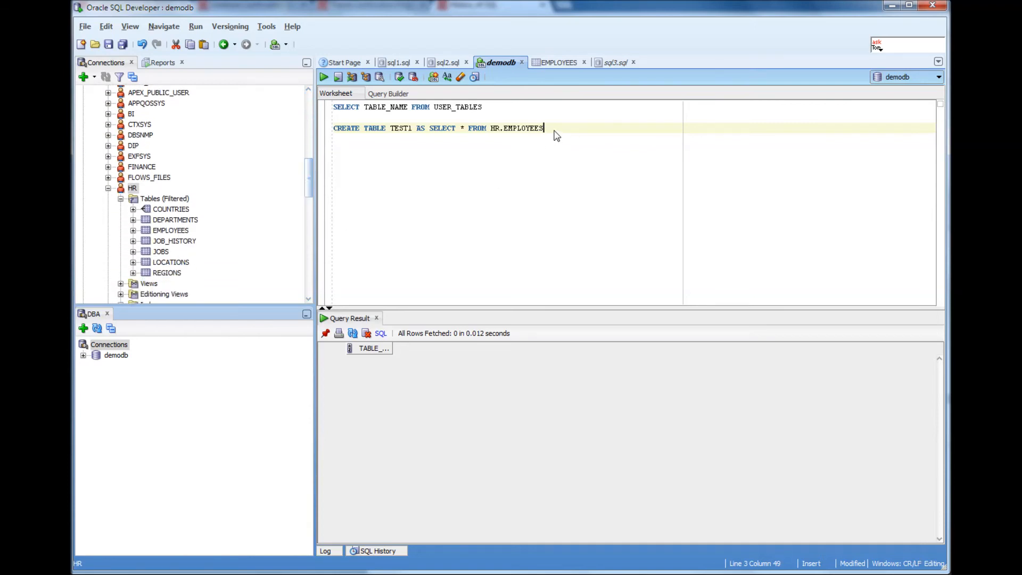
{"action": "type", "text": ";"}
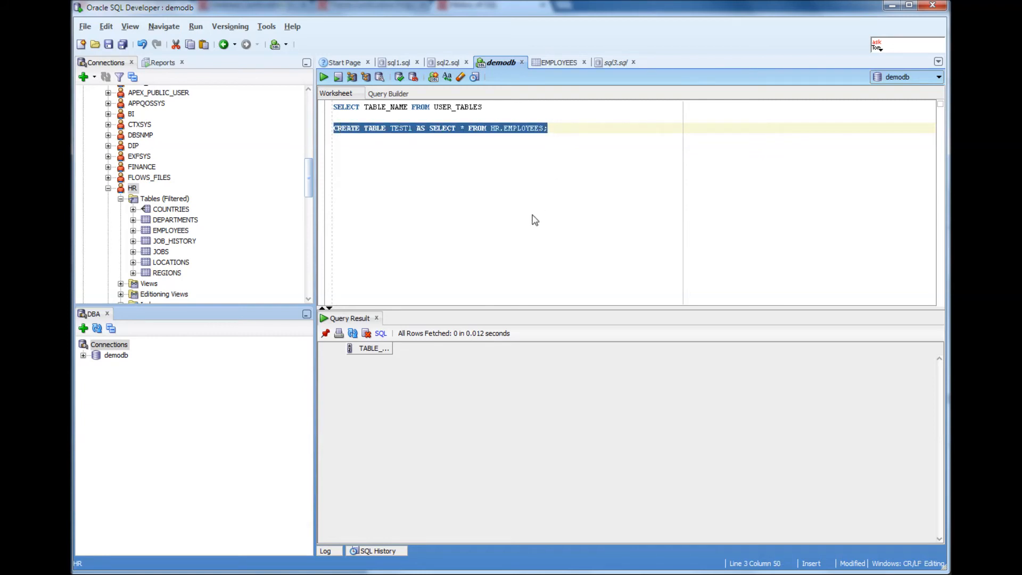
{"action": "mouse_move", "coordinate": [396, 137]}
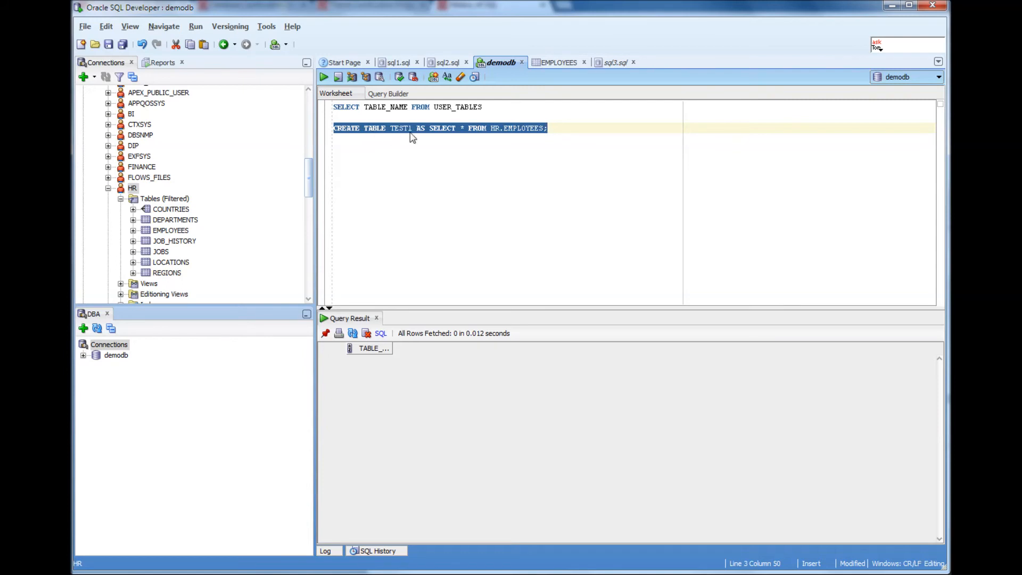
{"action": "mouse_move", "coordinate": [446, 143]}
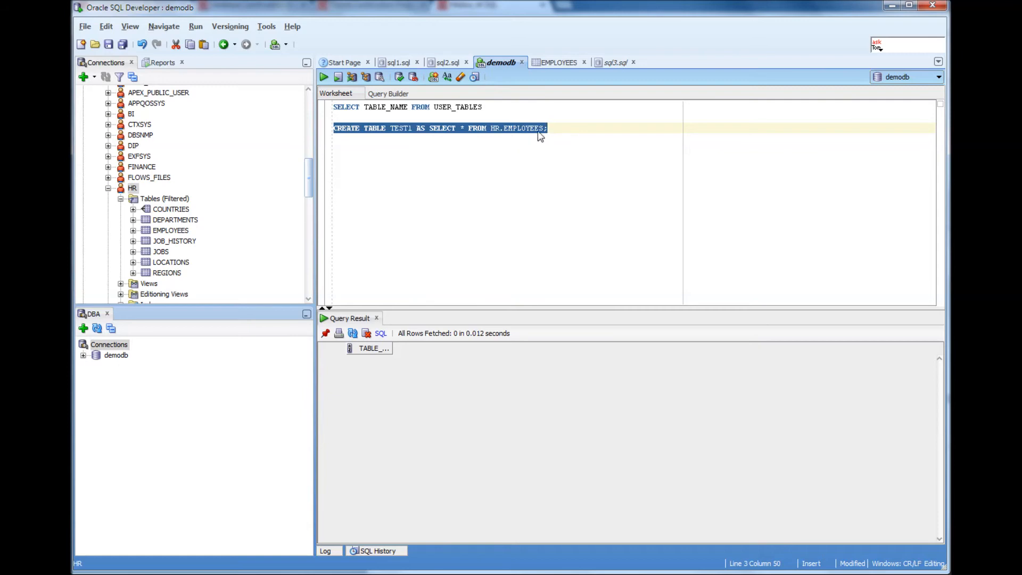
{"action": "mouse_move", "coordinate": [448, 135]}
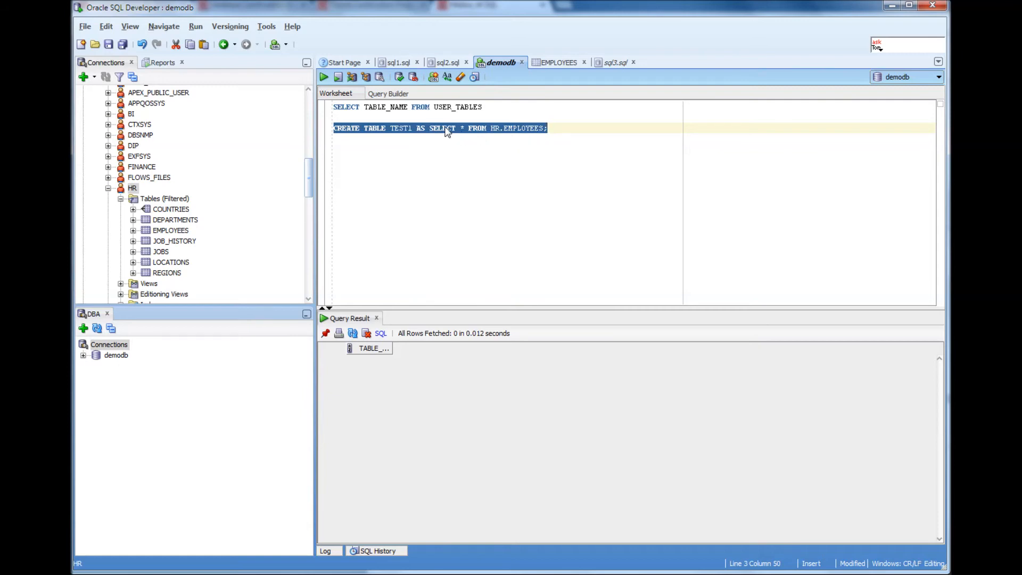
{"action": "mouse_move", "coordinate": [542, 136]}
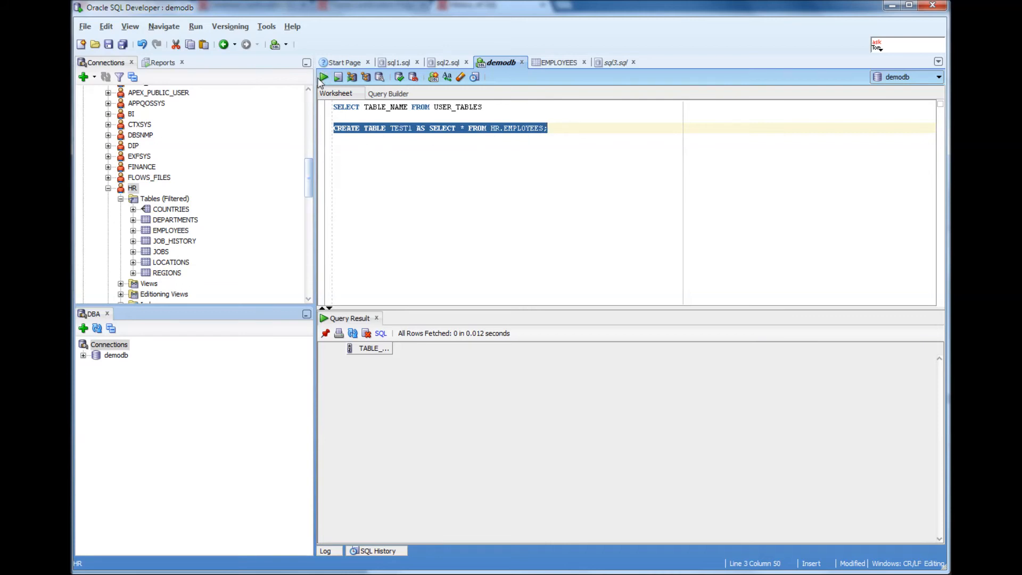
{"action": "mouse_move", "coordinate": [390, 128]}
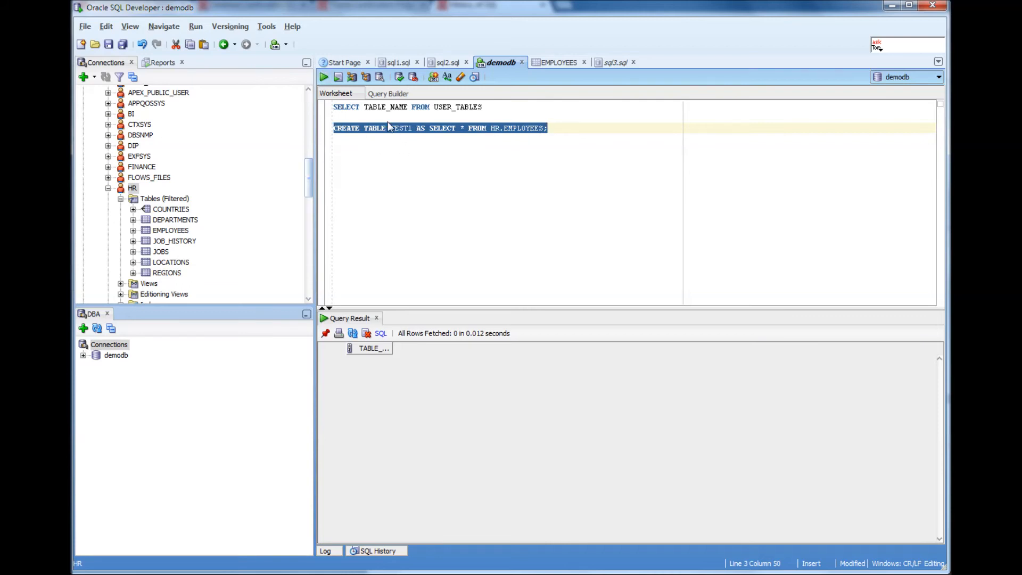
{"action": "mouse_move", "coordinate": [419, 135]}
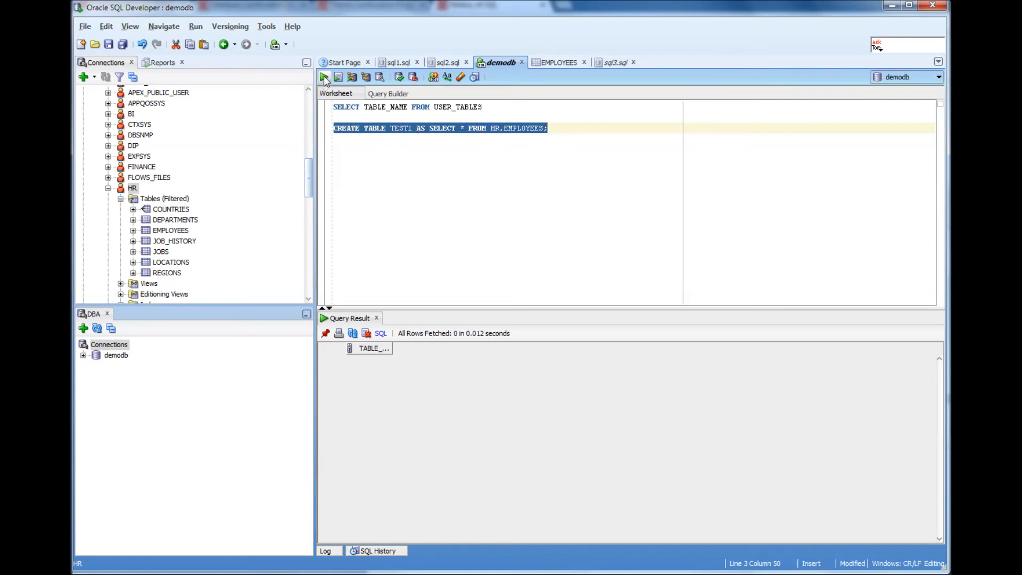
Run the CREATE TABLE TEST1 statement and check the script output confirms the table was created.
{"action": "left_click", "coordinate": [338, 76]}
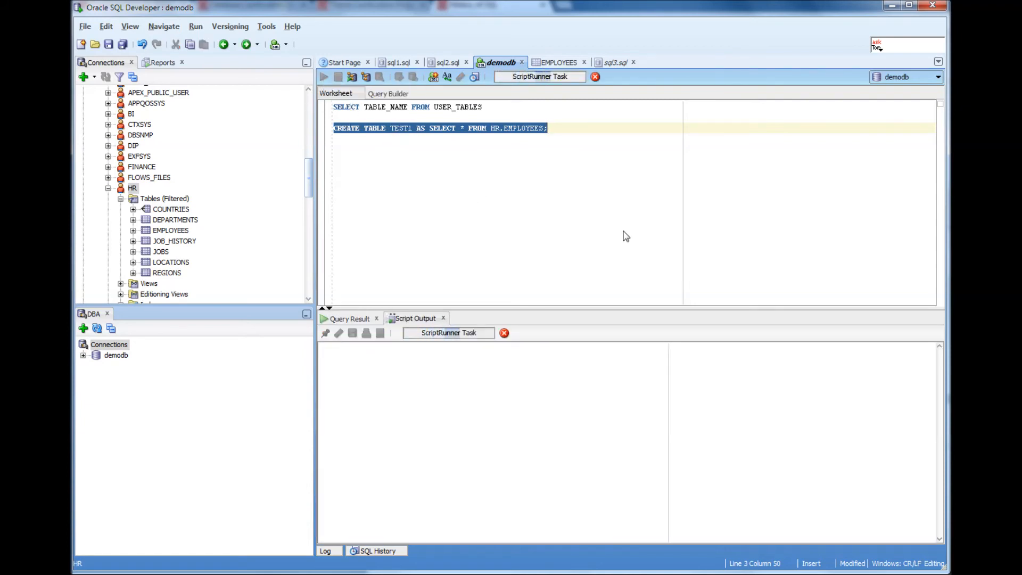
{"action": "left_click", "coordinate": [337, 77]}
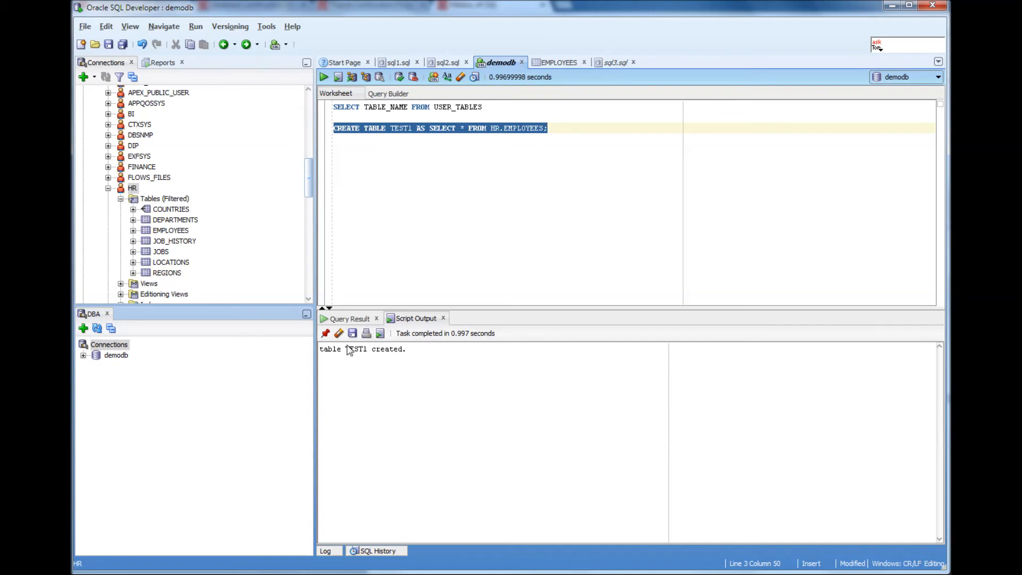
{"action": "scroll", "scroll_direction": "down", "scroll_amount": 3}
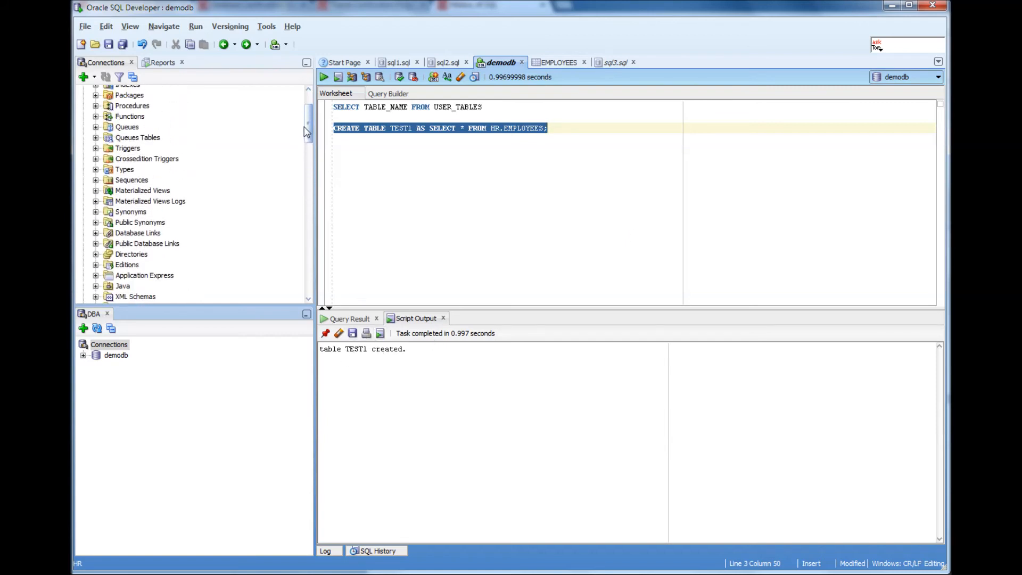
{"action": "scroll", "scroll_direction": "up", "scroll_amount": 3}
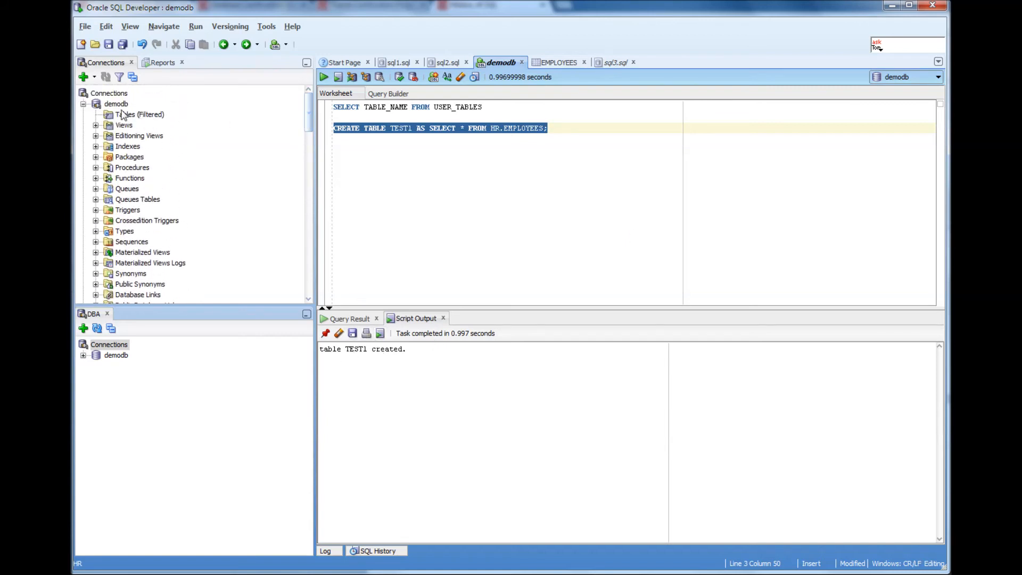
{"action": "right_click", "coordinate": [115, 103]}
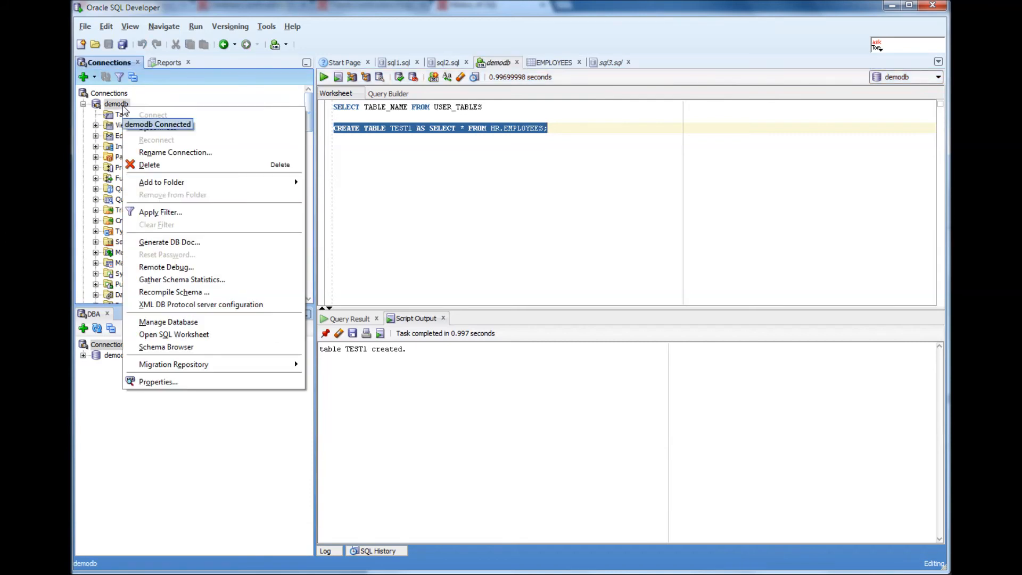
{"action": "mouse_move", "coordinate": [169, 241]}
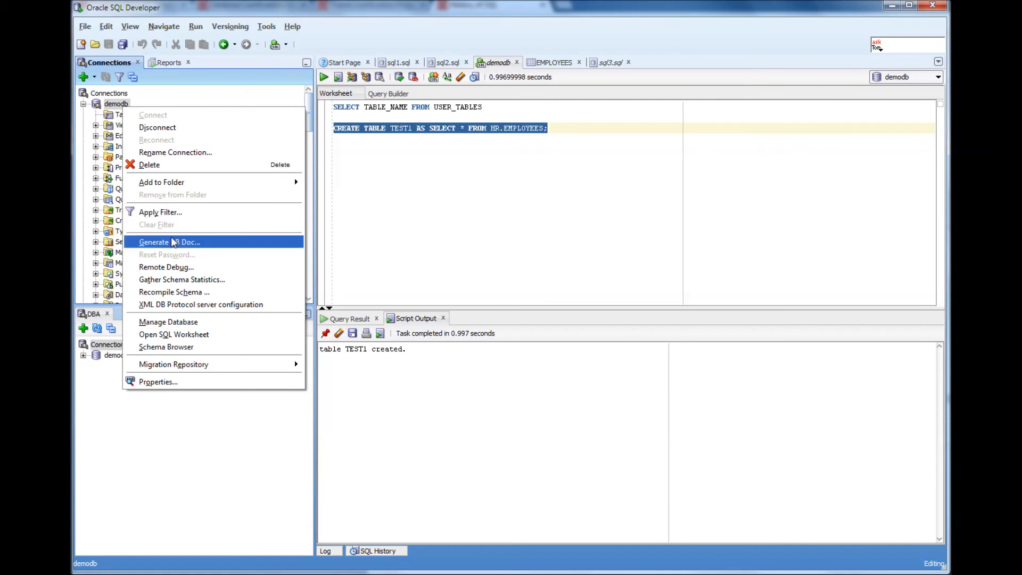
{"action": "mouse_move", "coordinate": [403, 210]}
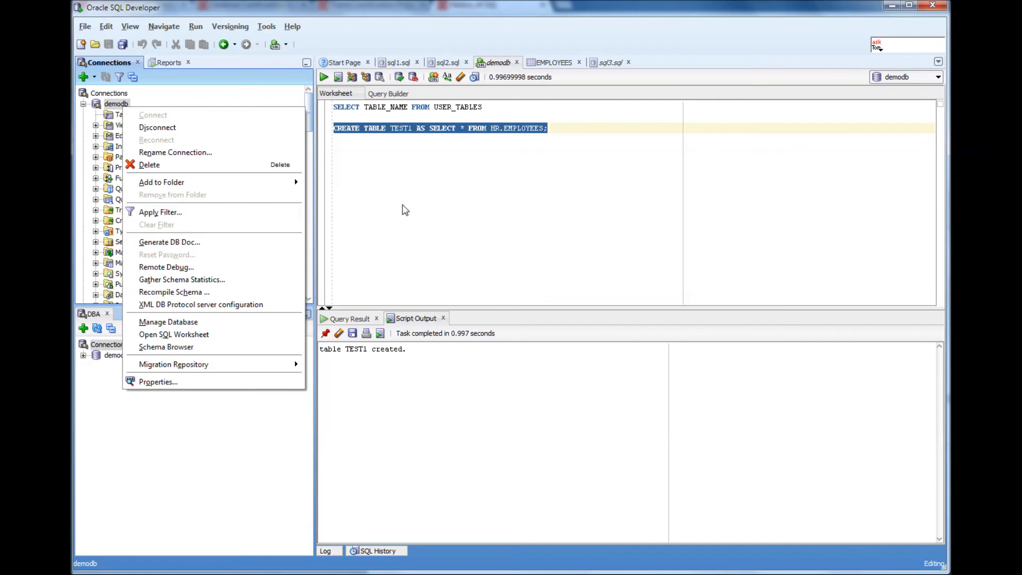
{"action": "mouse_move", "coordinate": [391, 200]}
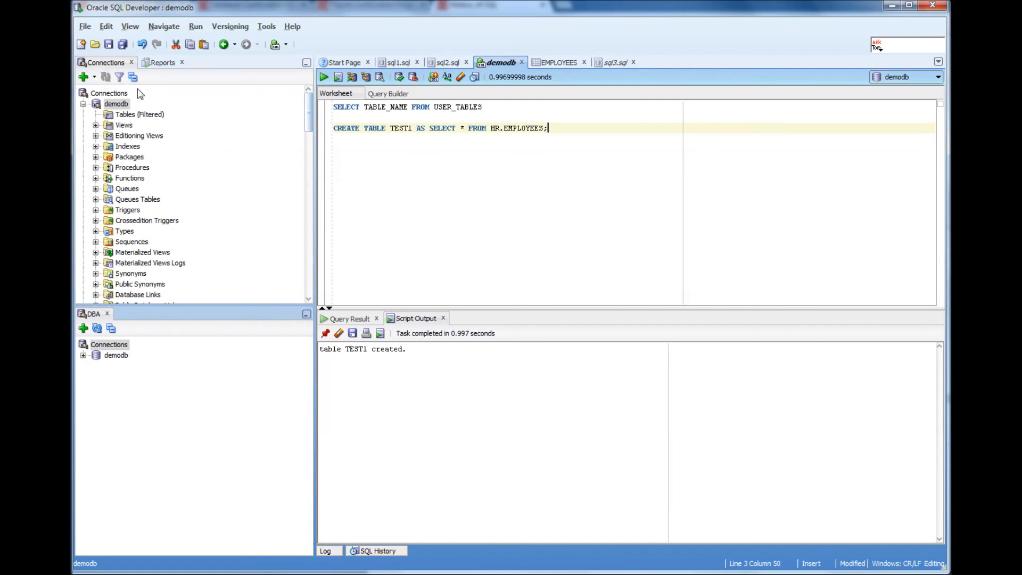
{"action": "mouse_move", "coordinate": [141, 44]}
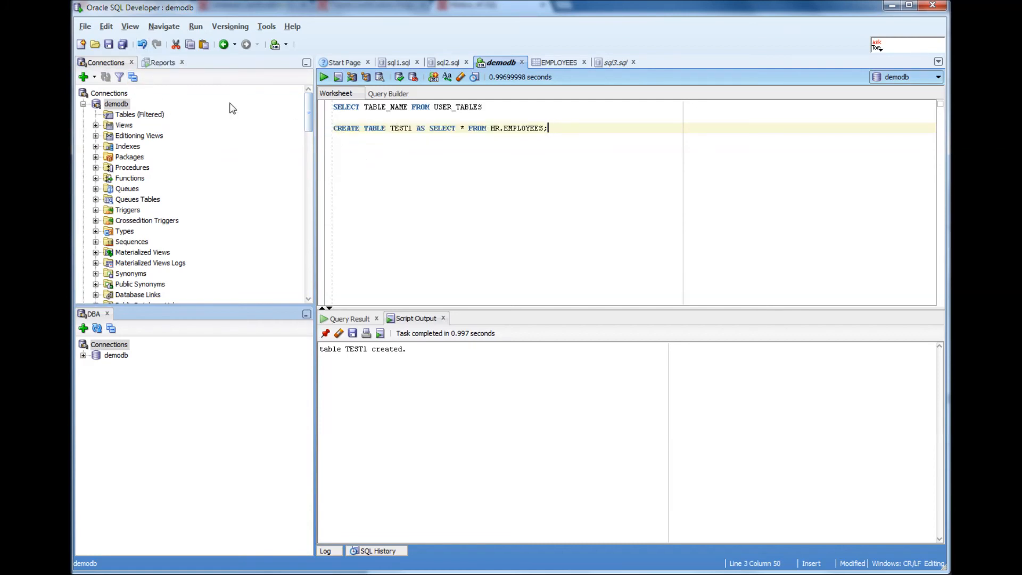
{"action": "left_click", "coordinate": [130, 25]}
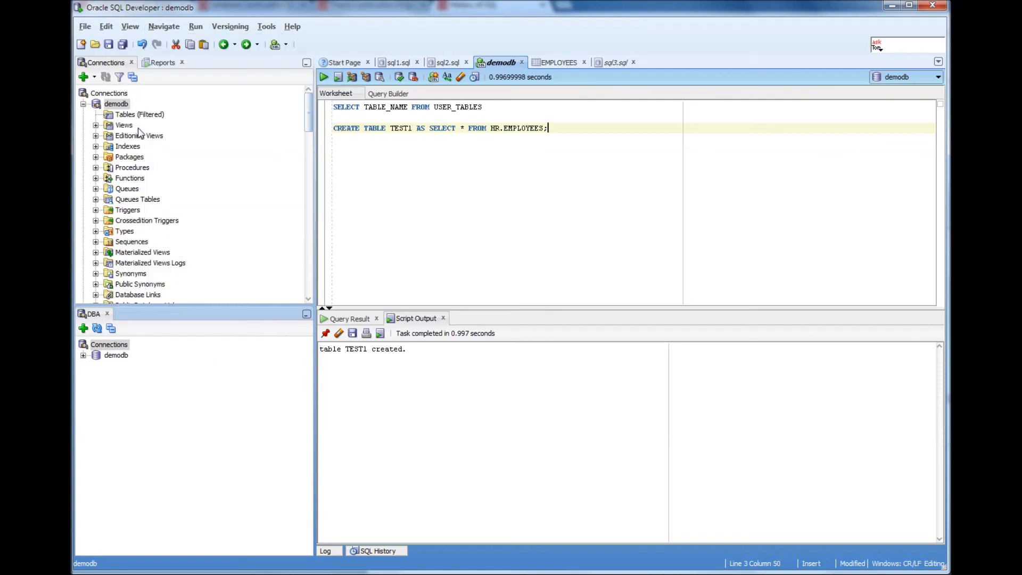
{"action": "left_click", "coordinate": [114, 103]}
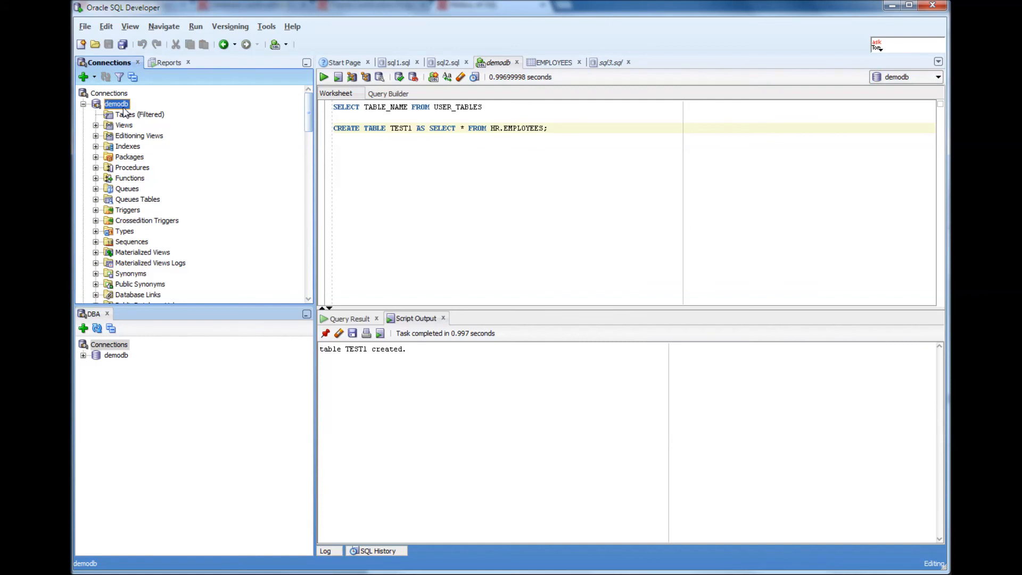
{"action": "mouse_move", "coordinate": [291, 157]}
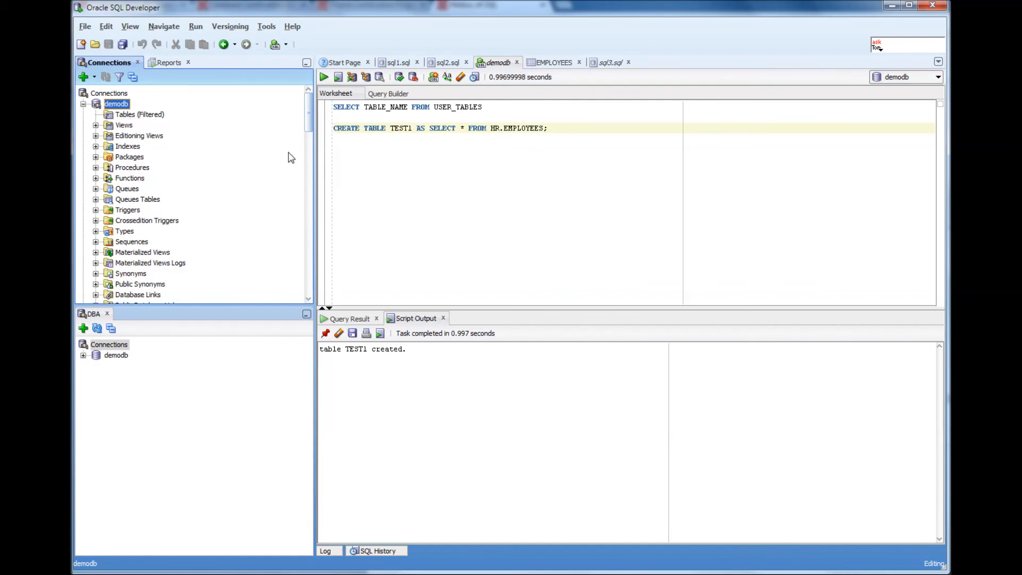
{"action": "left_click", "coordinate": [549, 128]}
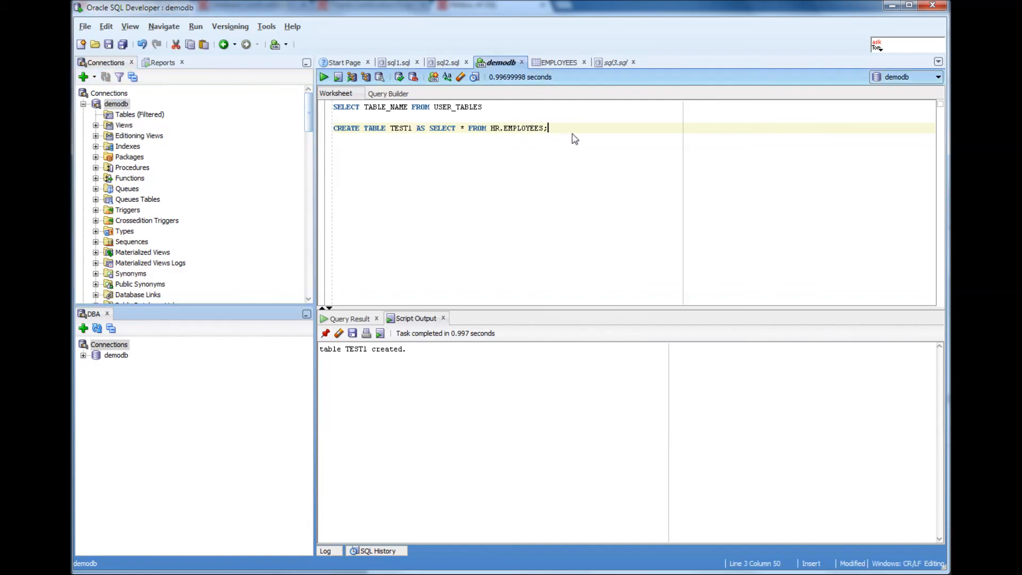
{"action": "mouse_move", "coordinate": [338, 114]}
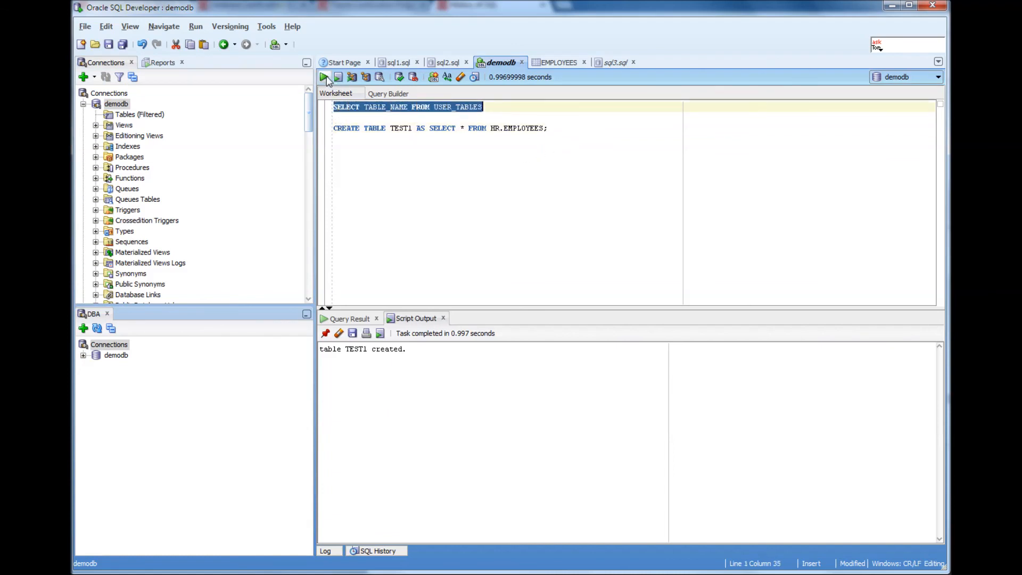
Rerun SELECT TABLE_NAME FROM USER_TABLES so TEST1 appears in the Query Result.
{"action": "left_click", "coordinate": [323, 77]}
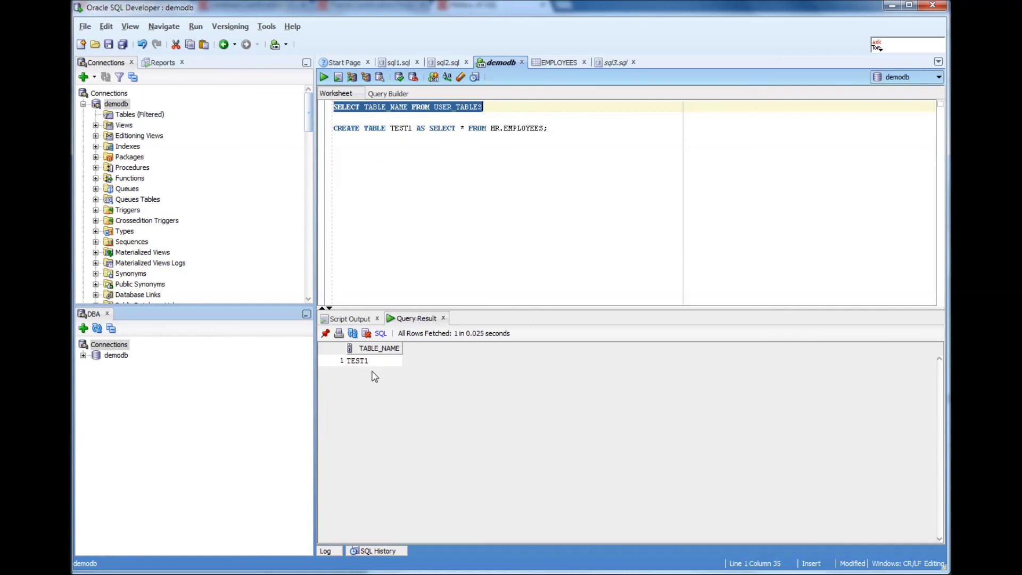
{"action": "mouse_move", "coordinate": [493, 147]}
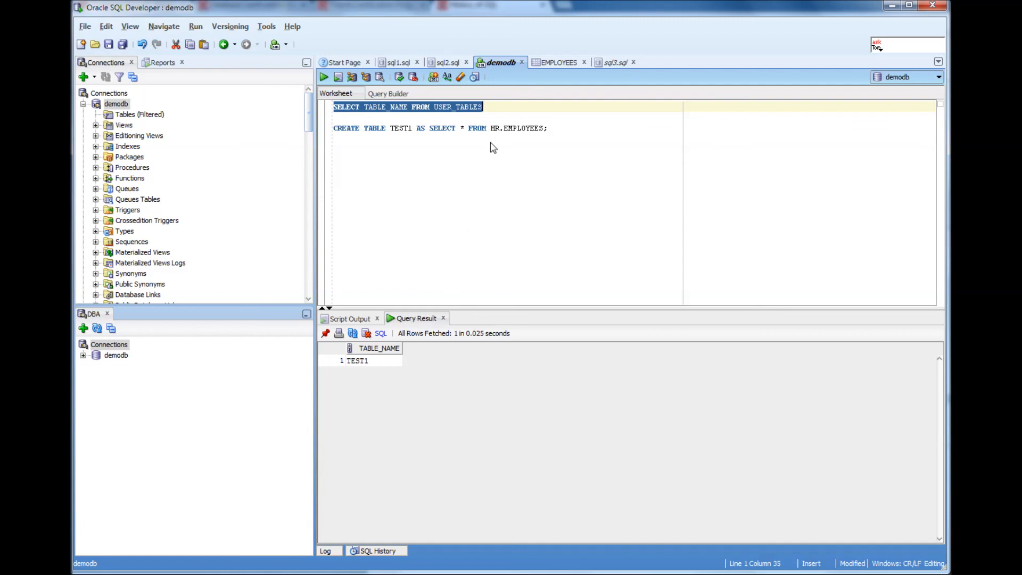
Run SELECT * FROM TEST1 to display the copied employee rows.
{"action": "type", "text": "SE"}
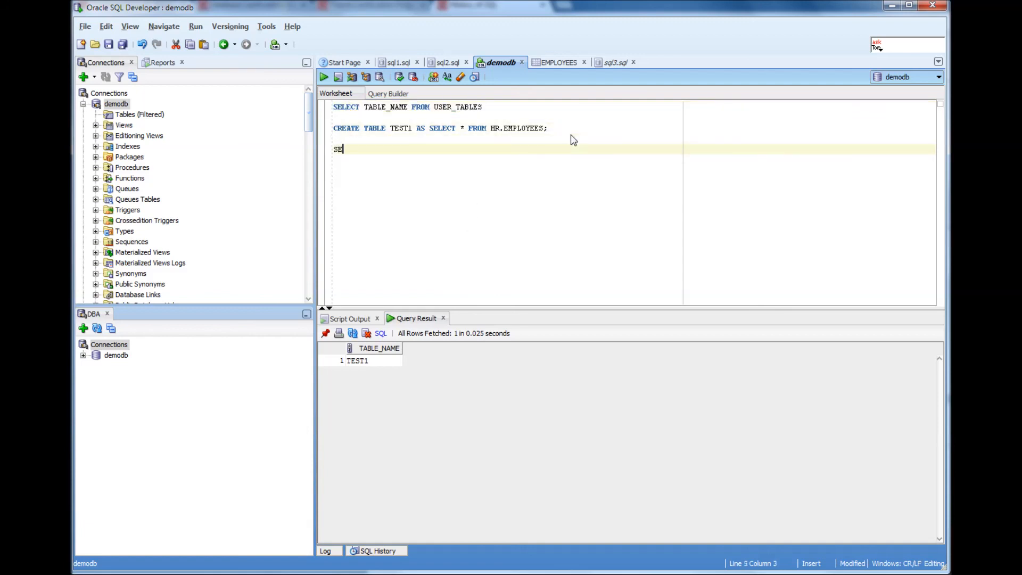
{"action": "type", "text": "LECT * FROM"}
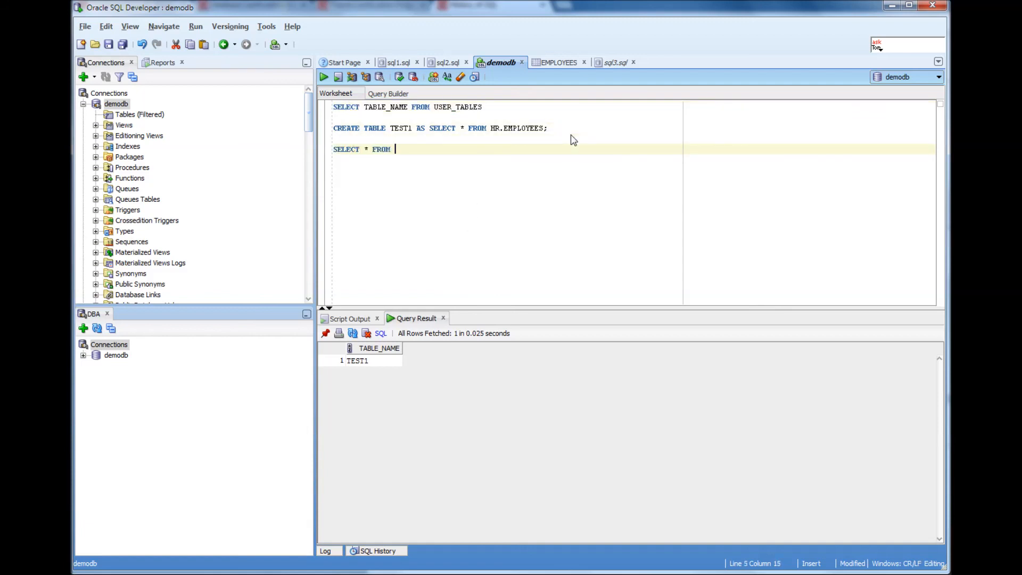
{"action": "type", "text": "TEST"}
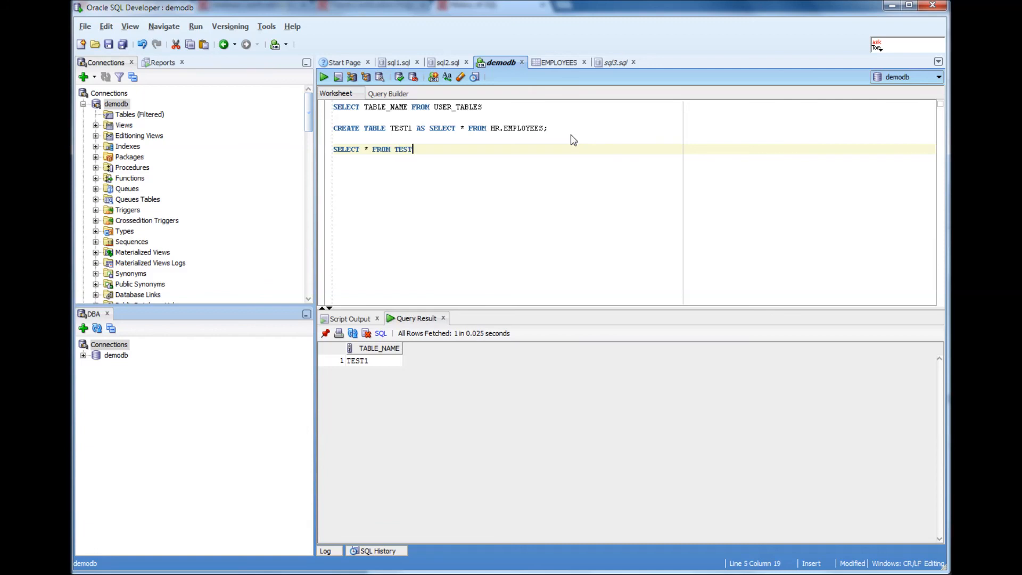
{"action": "type", "text": "1"}
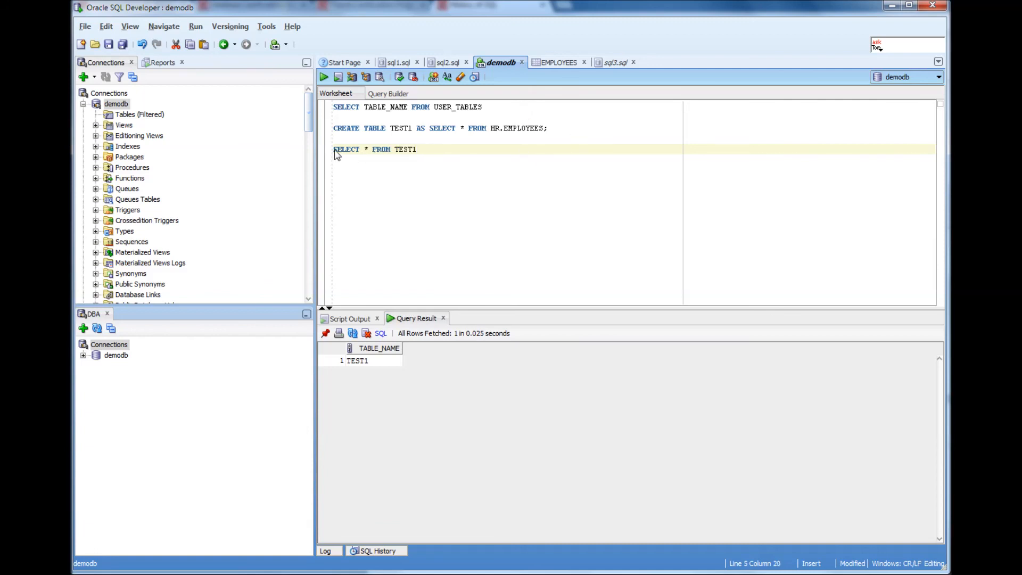
{"action": "left_click", "coordinate": [337, 77]}
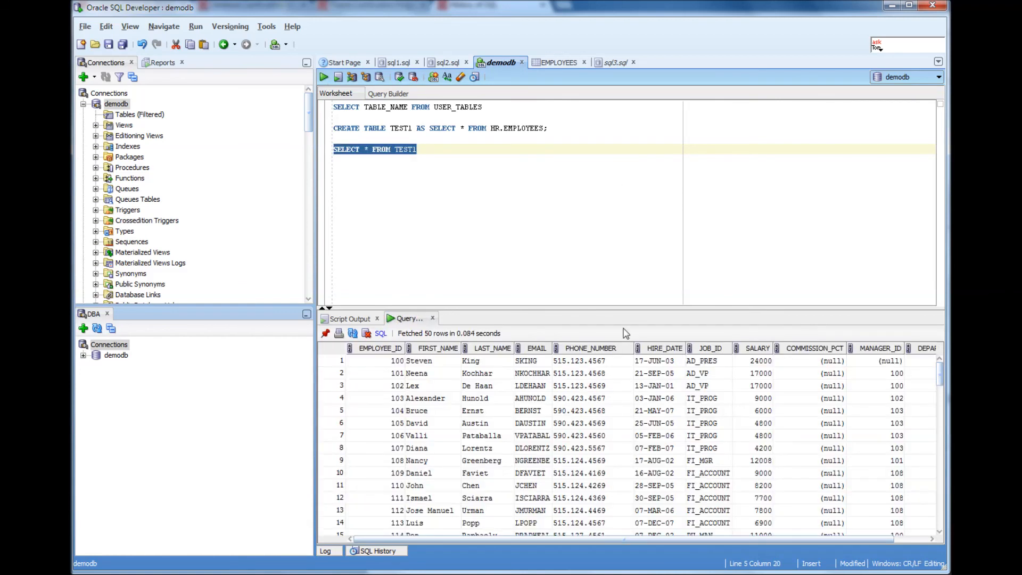
{"action": "mouse_move", "coordinate": [868, 471]}
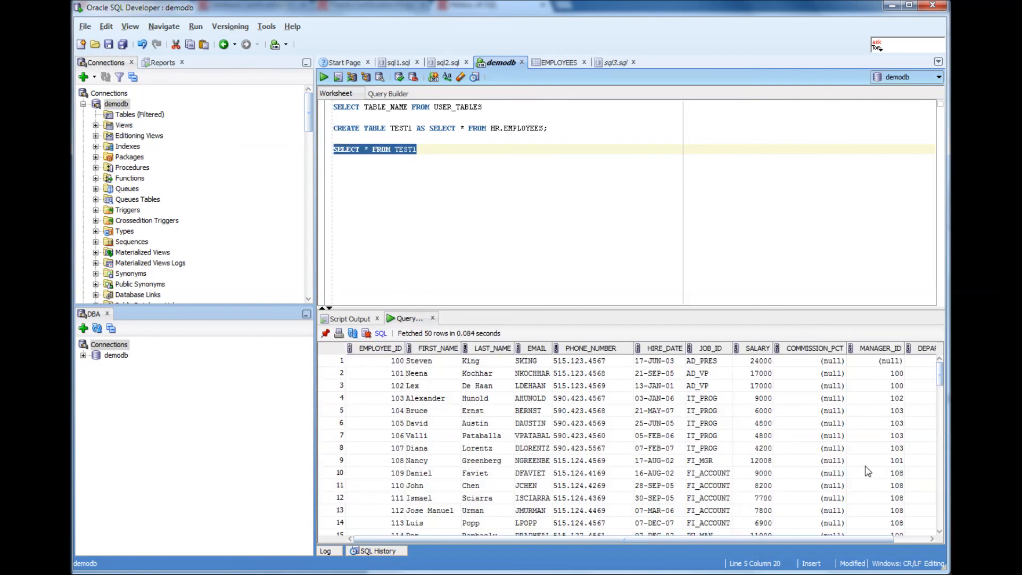